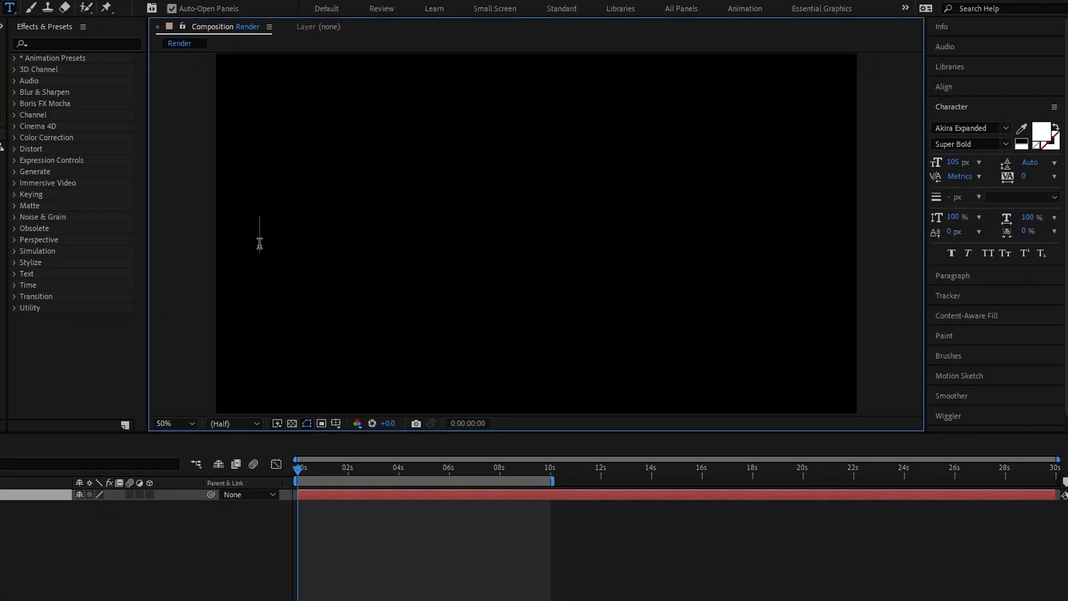
Add the TEXT LAYER TEXT LAYER title, centre it horizontally and centre its anchor point.
text(TEXT LAYER TEXT LAYEI)
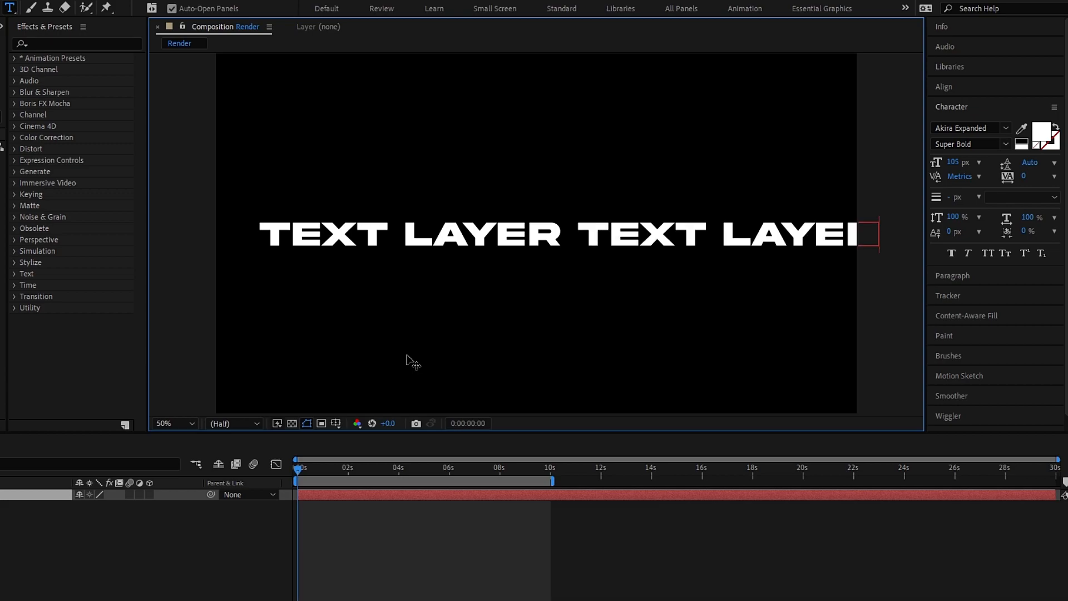
mouse_move(974, 117)
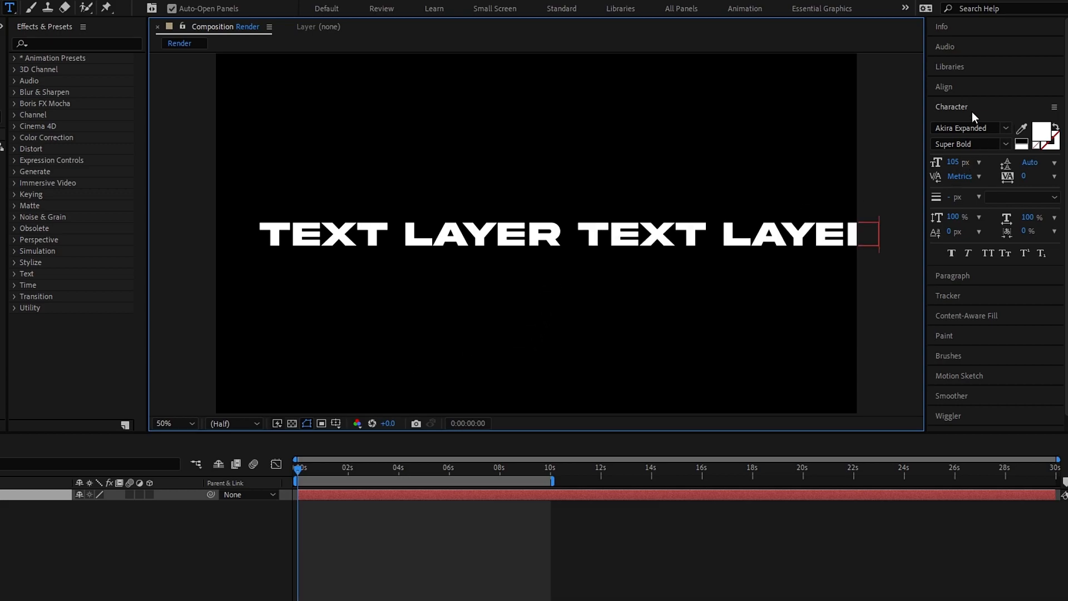
click(944, 87)
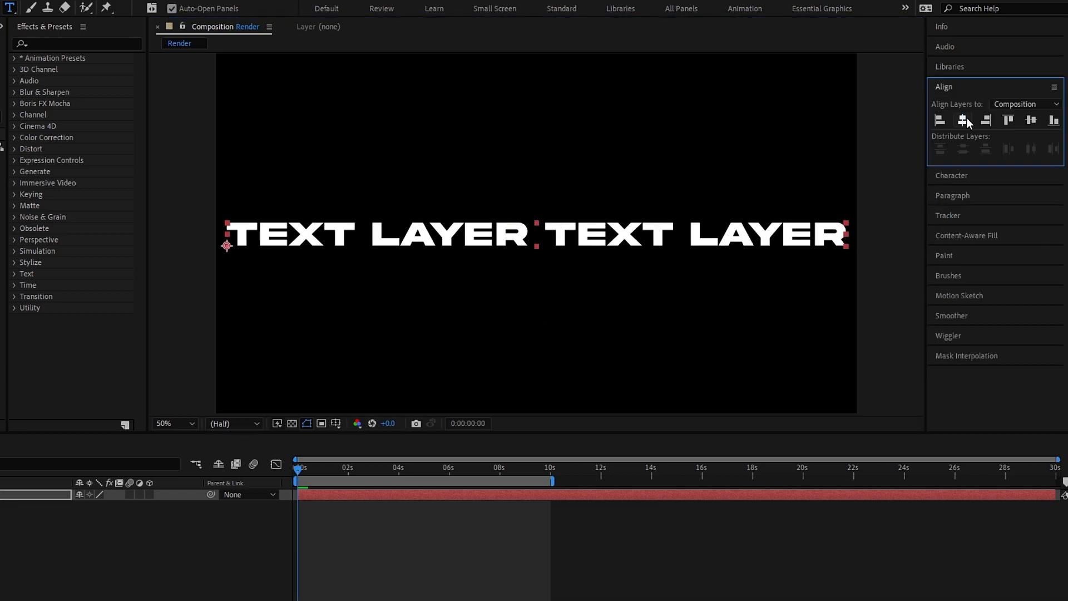
mouse_move(228, 261)
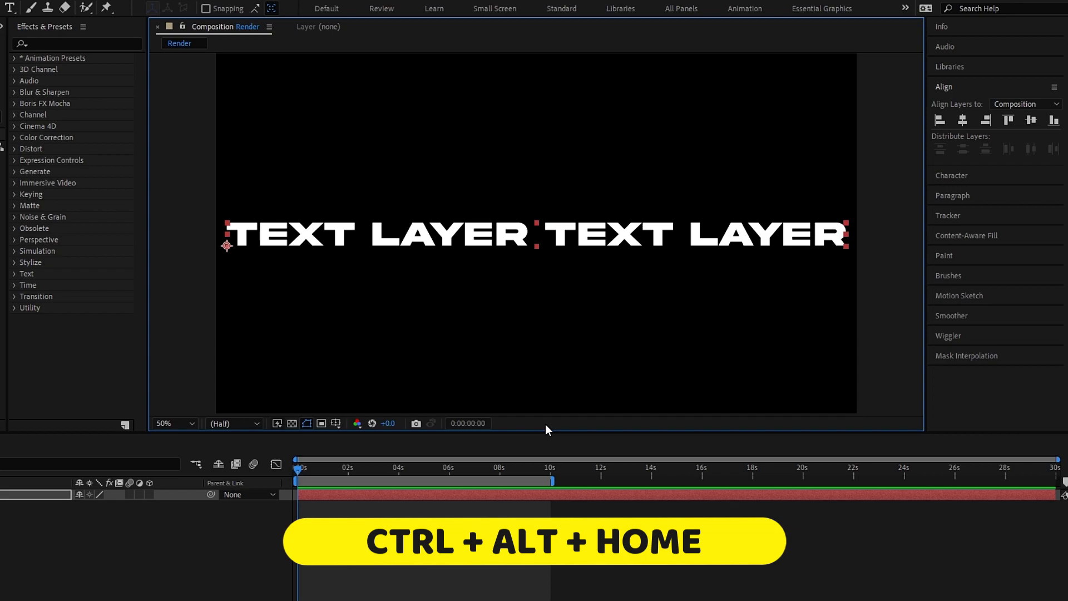
key(ctrl+alt+home)
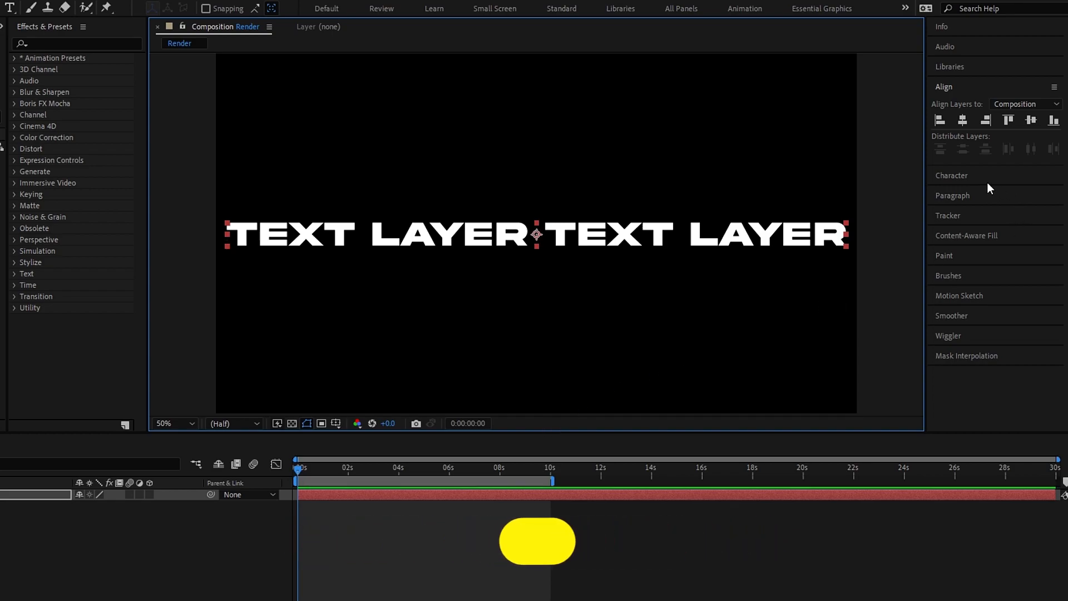
Swap fill and stroke so the white letters become outlines.
click(951, 175)
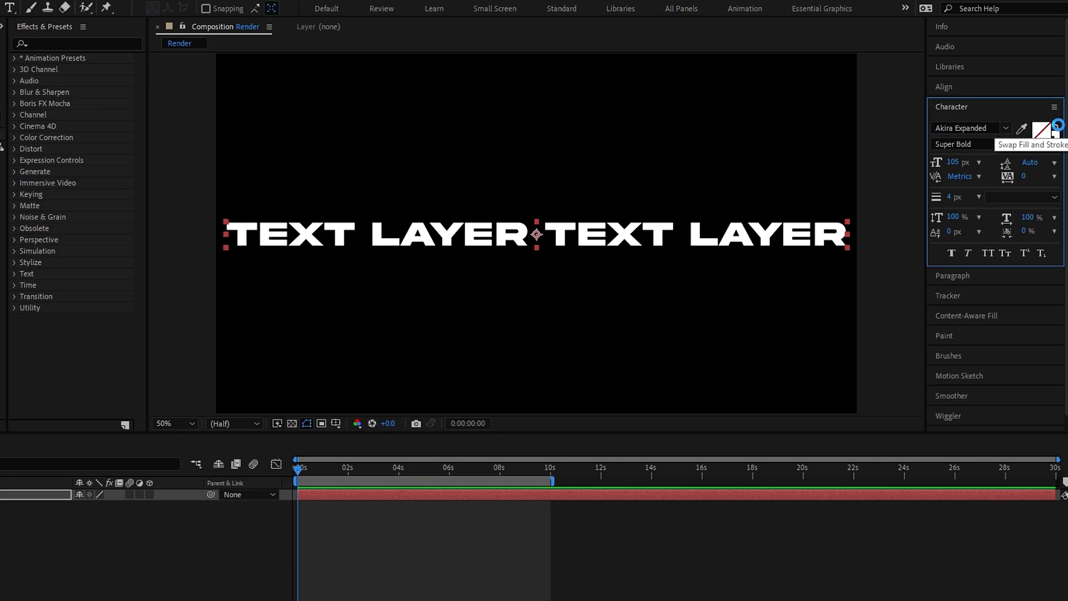
click(1058, 129)
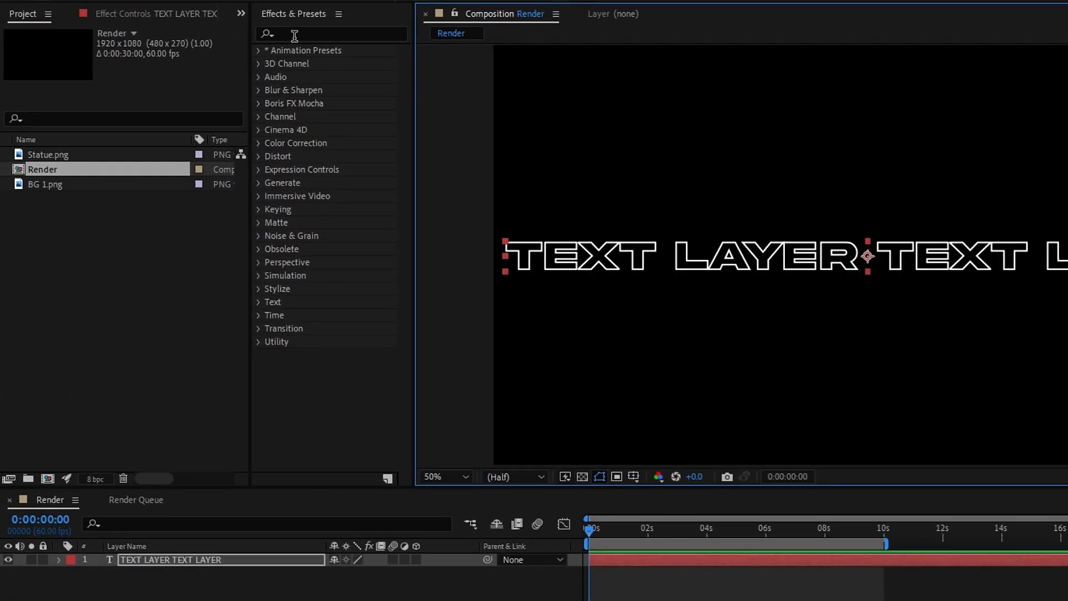
Apply CC Cylinder with Rotation X -30 and keyframe Rotation Y from 0 to two turns at 10 s.
text(cc cy)
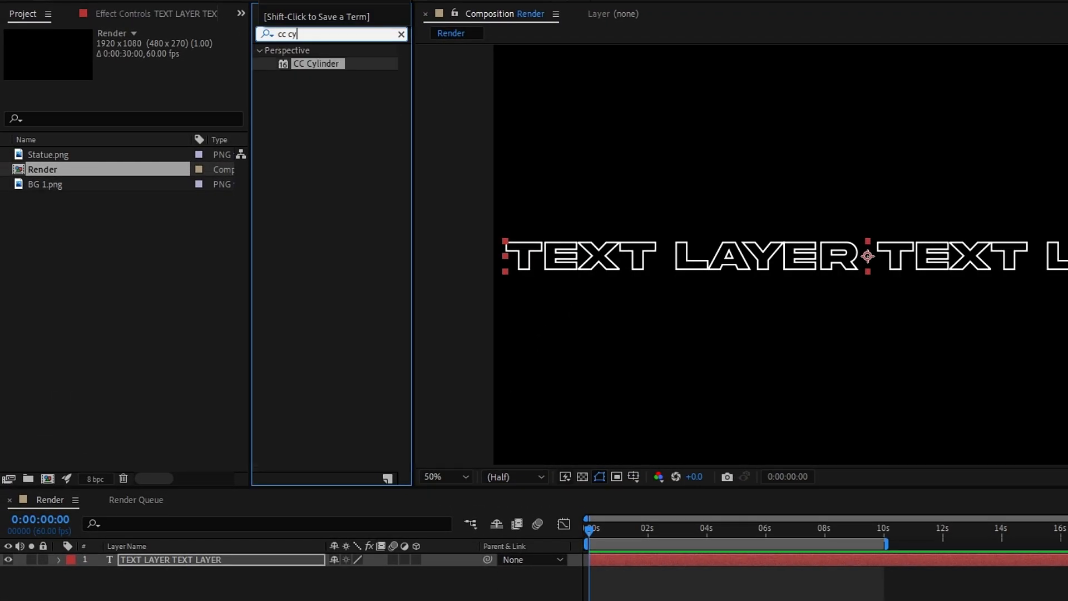
double_click(315, 63)
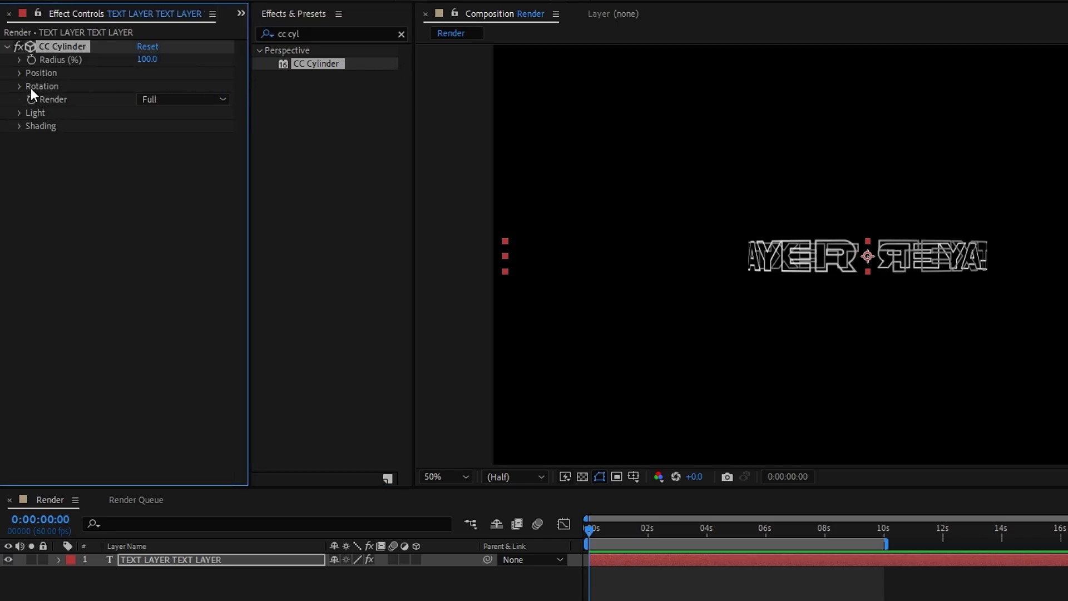
click(19, 86)
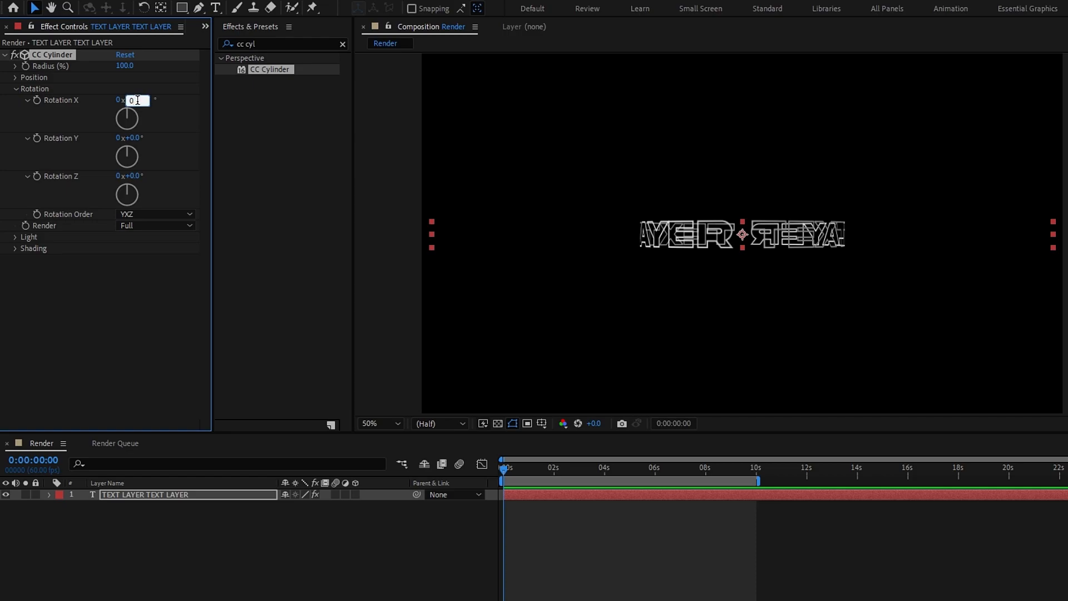
text(-30.0)
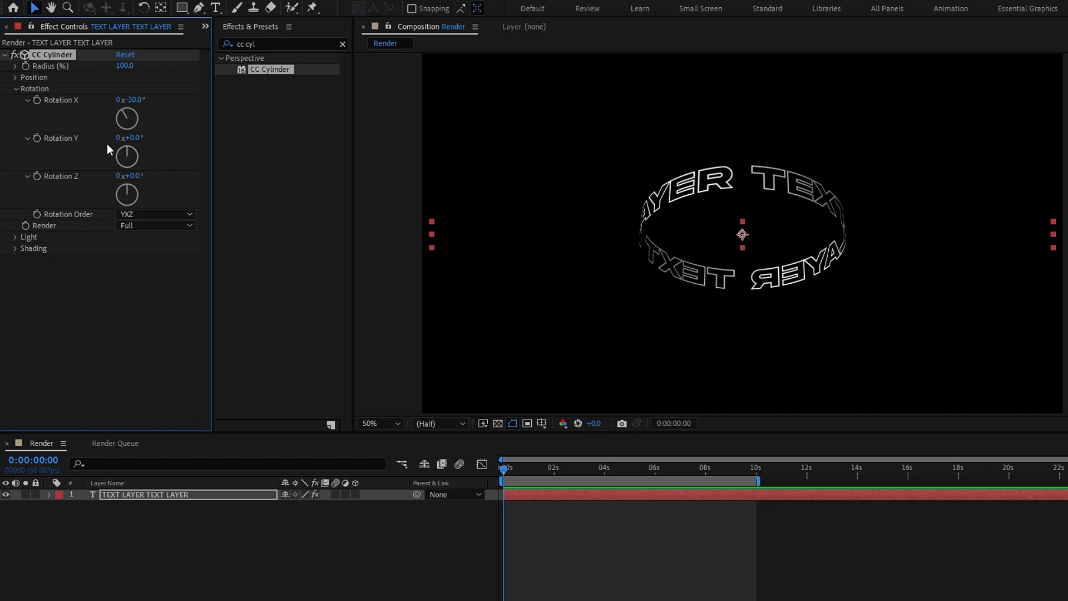
mouse_move(44, 143)
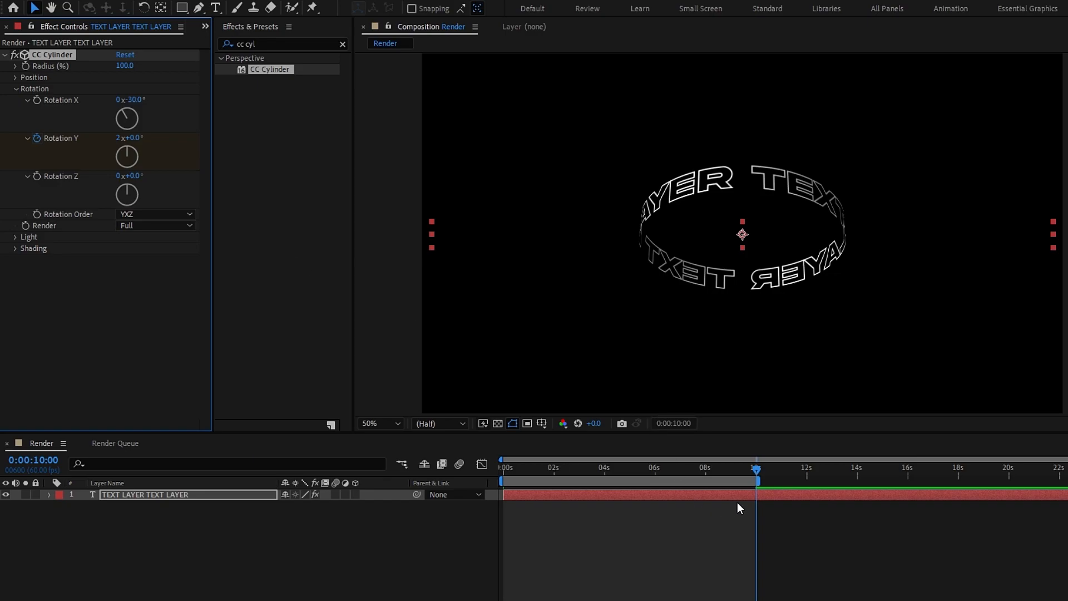
click(503, 468)
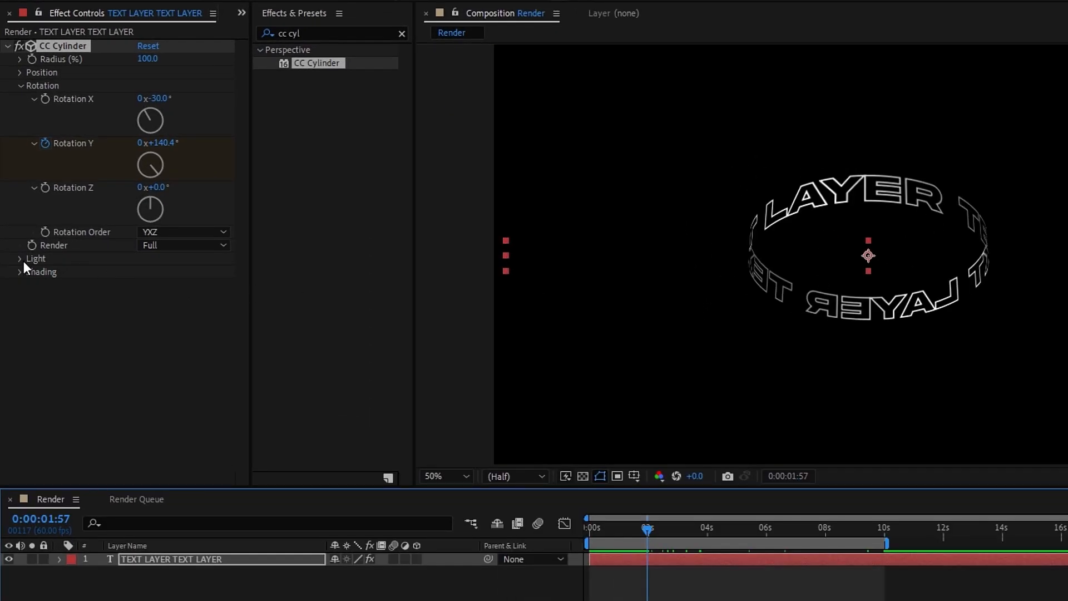
Expand CC Cylinder's Light group and keyframe the light height and direction.
click(34, 258)
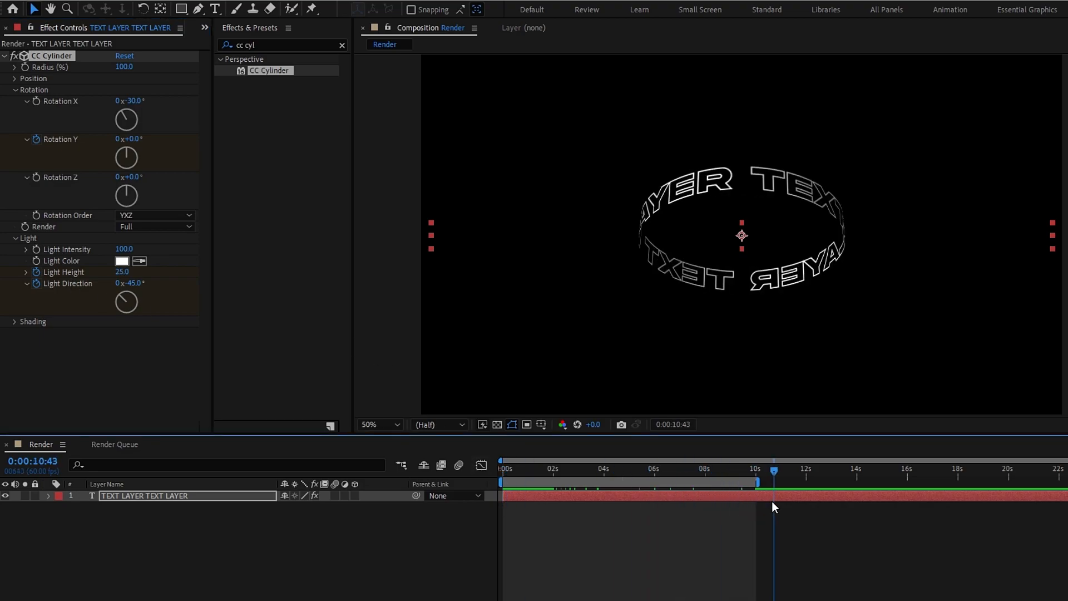
double_click(122, 271)
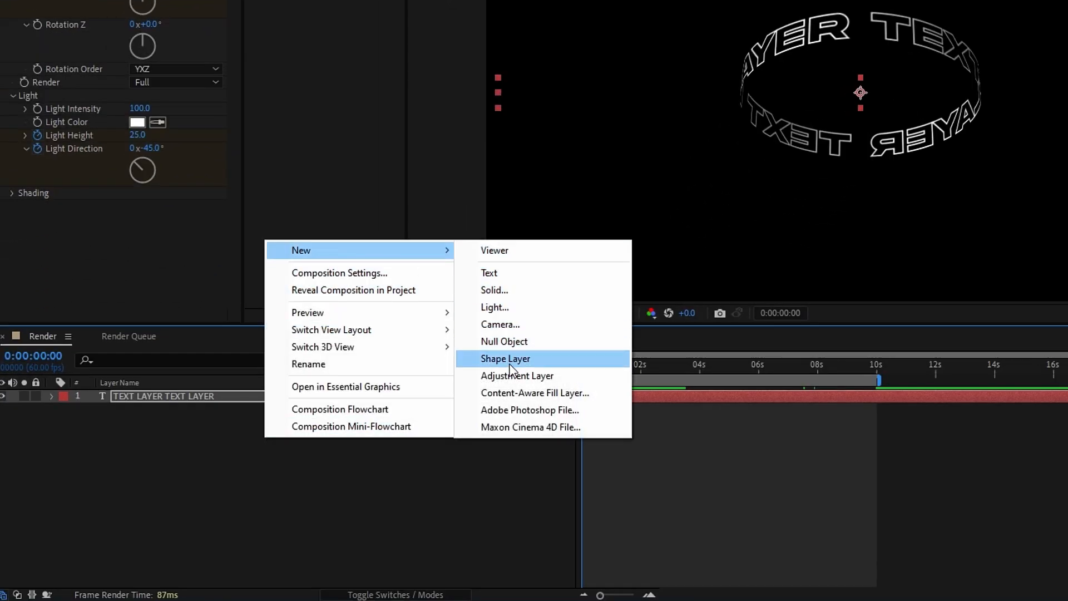
Create a Glow adjustment layer with a Glow effect at intensity 0.3.
click(505, 358)
text(glow)
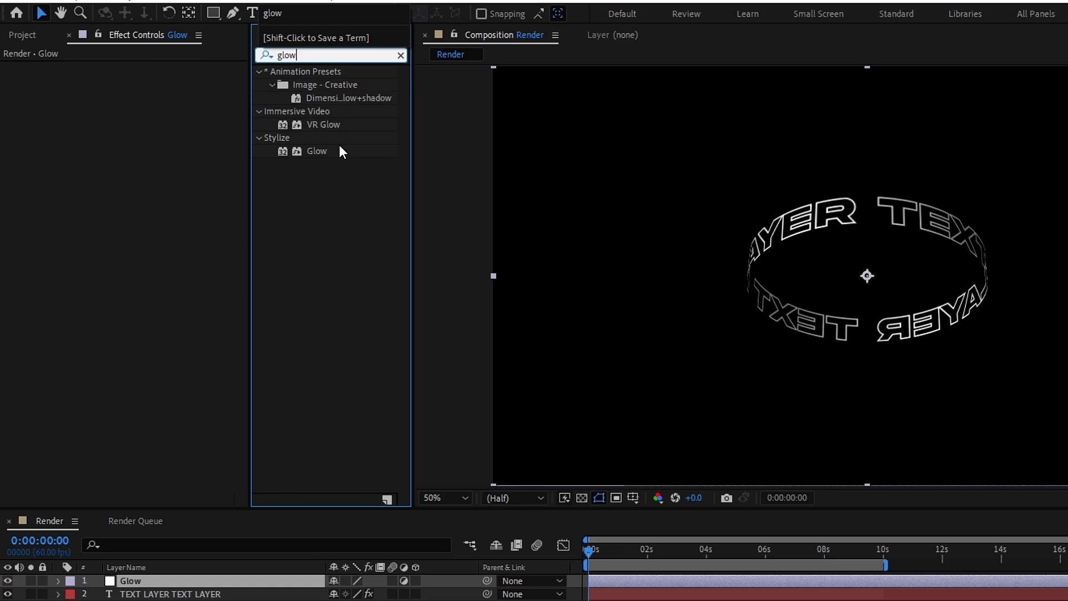
double_click(316, 150)
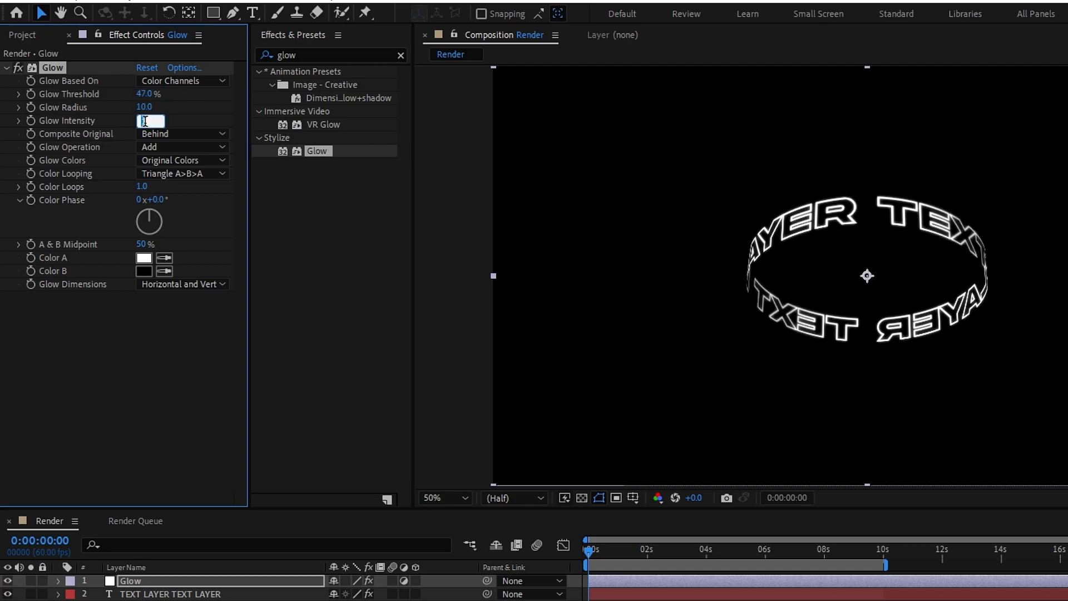
text(0.3)
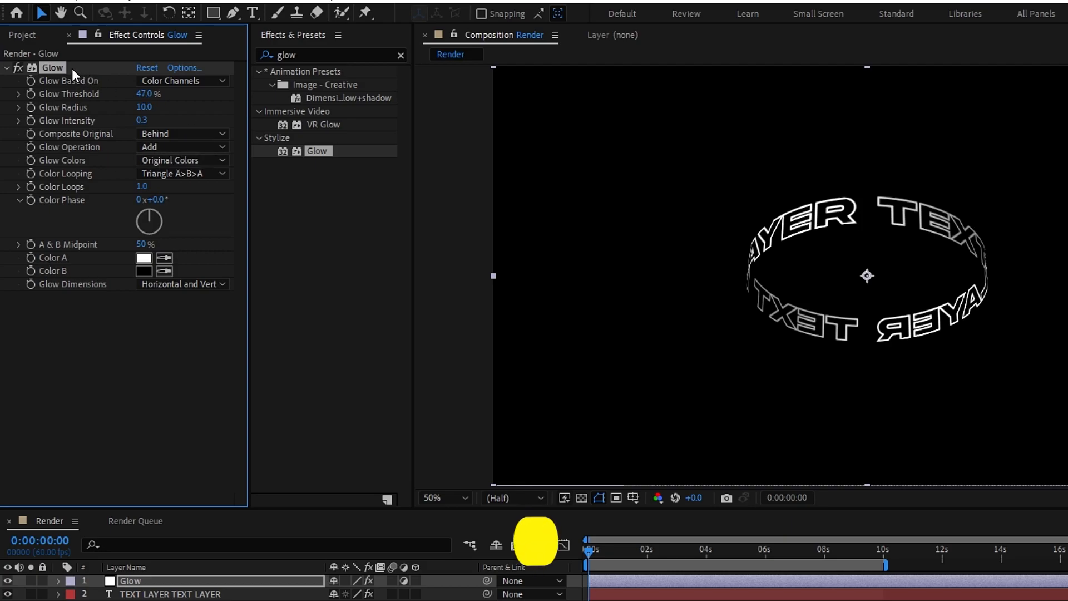
Duplicate the Glow effect into Glow 2 and Glow 3 and tweak them, returning to the start.
key(ctrl+d)
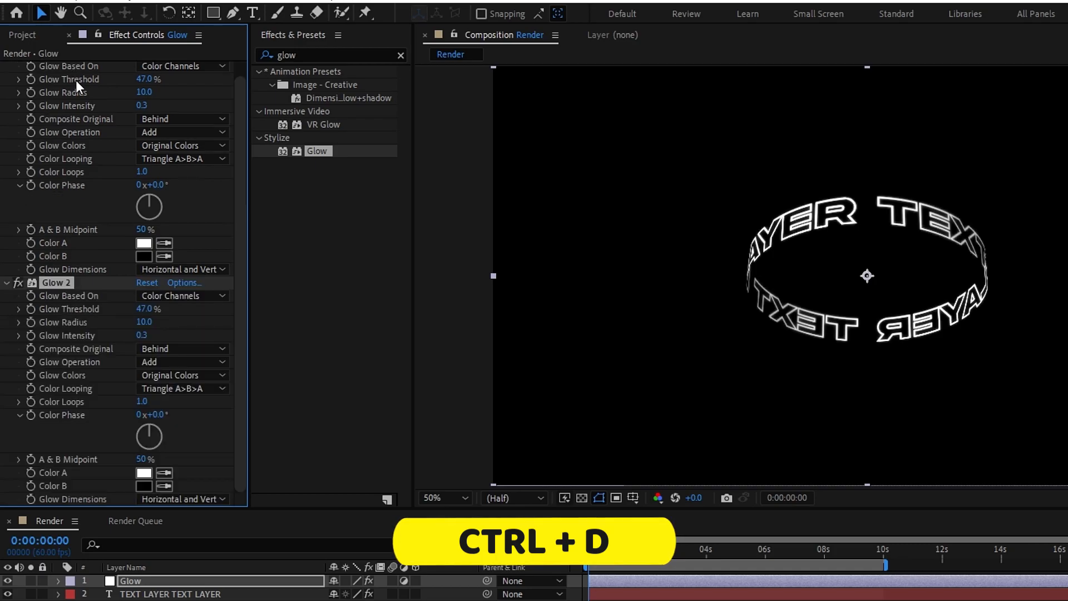
double_click(150, 308)
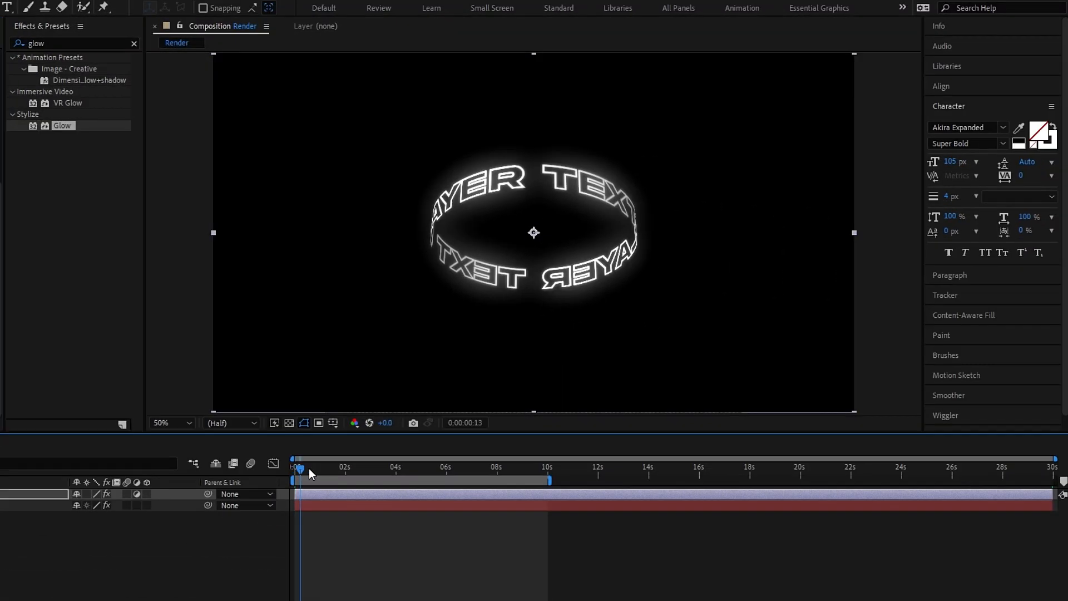
click(294, 468)
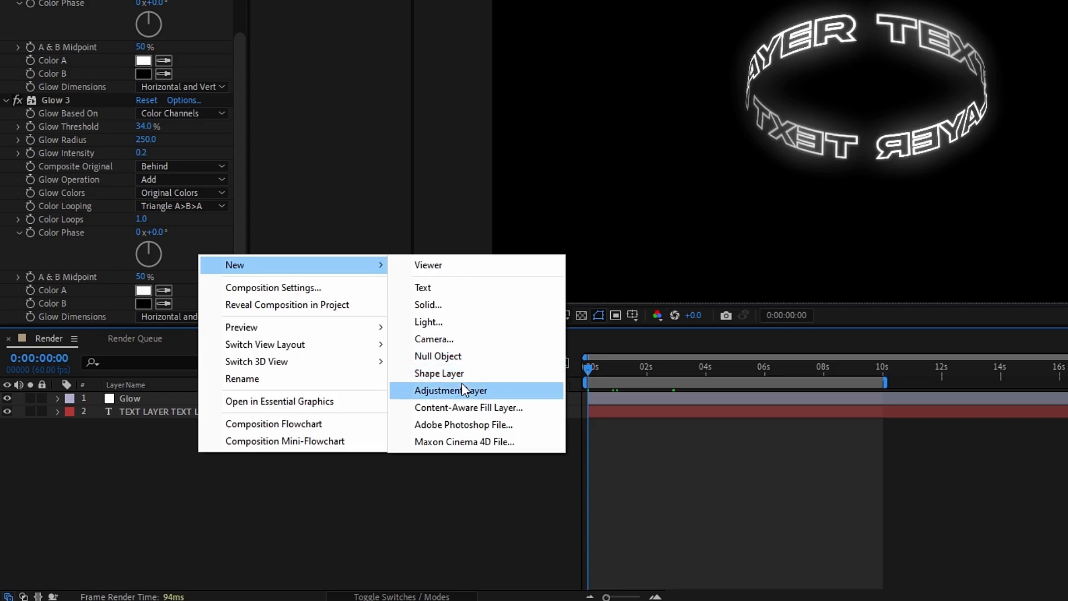
Create a second adjustment layer and apply the Transform effect to it.
click(450, 391)
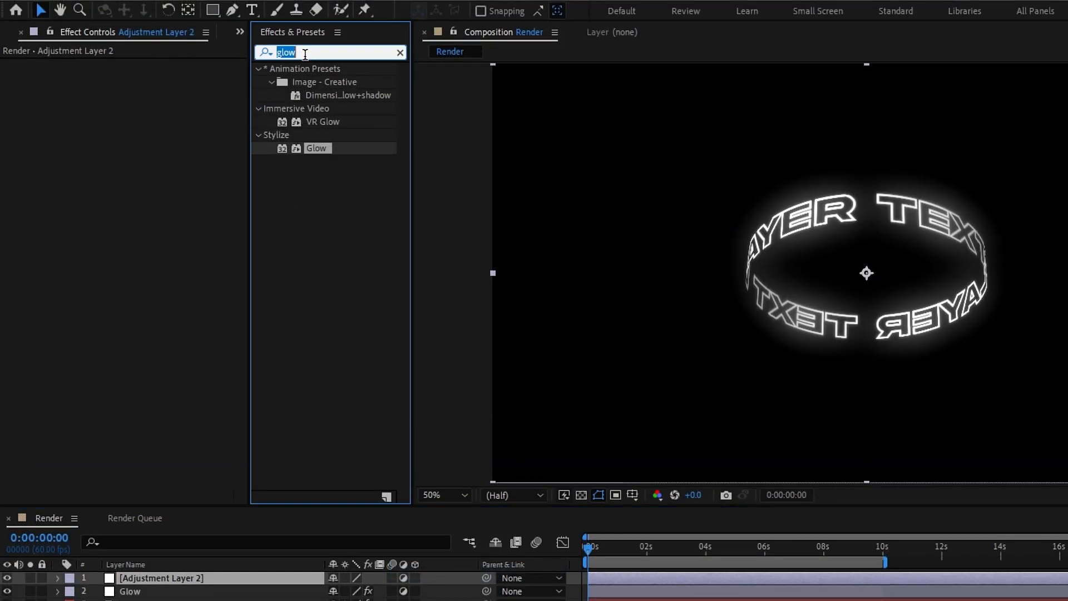
text(trans)
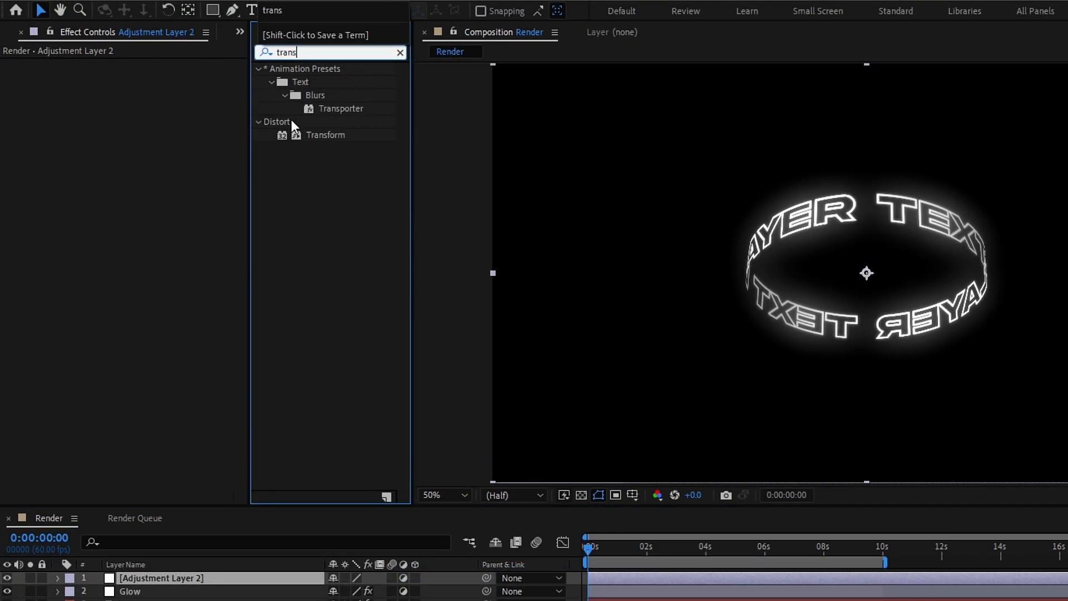
double_click(326, 134)
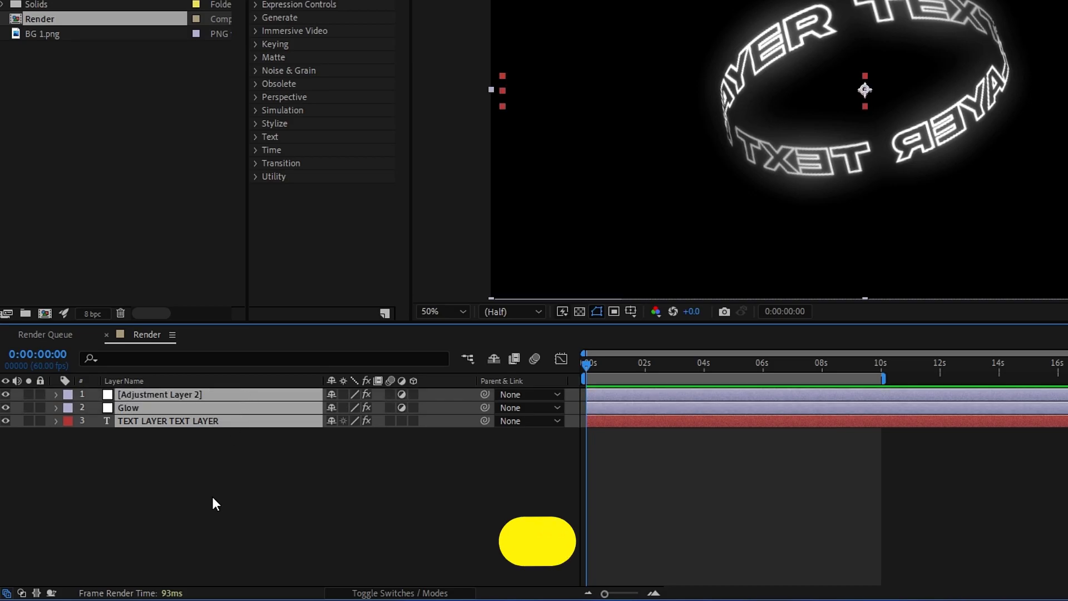
Pre-compose the three layers into a new composition named Text.
key(ctrl+shift+c)
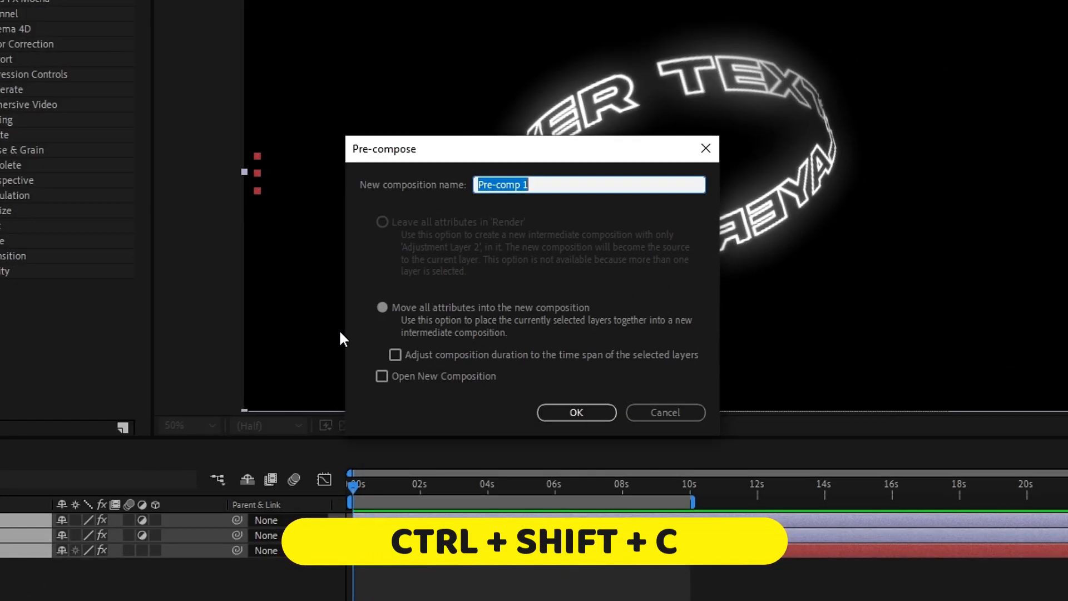
text(Text)
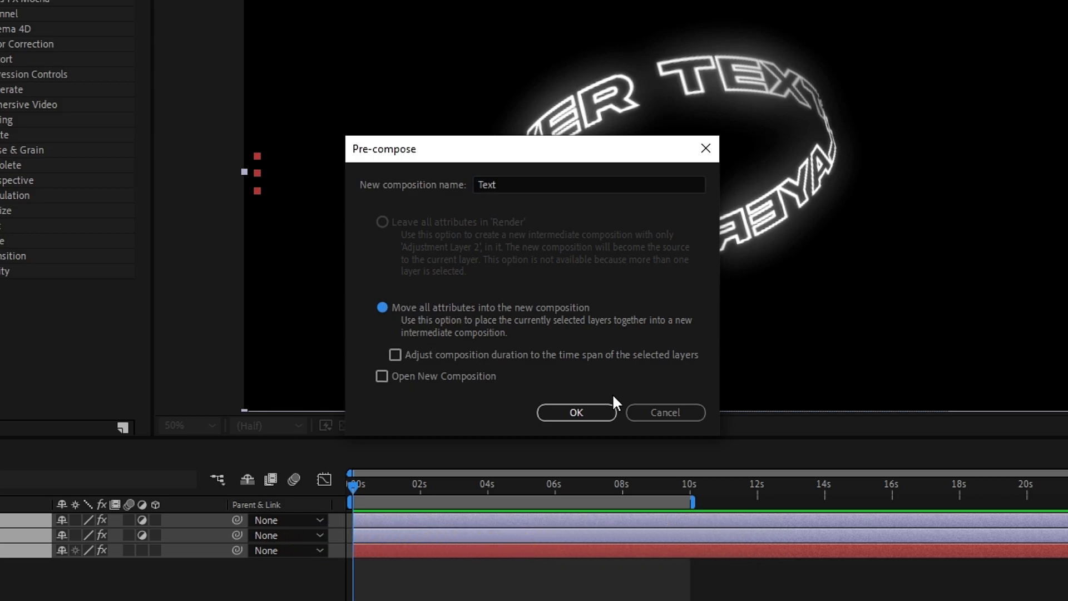
click(575, 412)
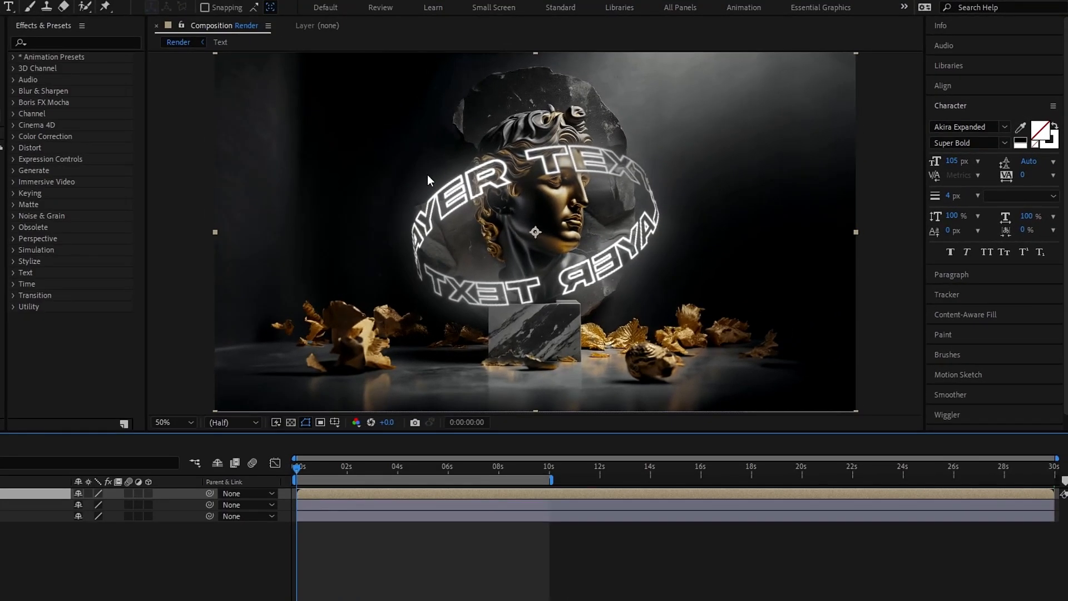
mouse_move(551, 293)
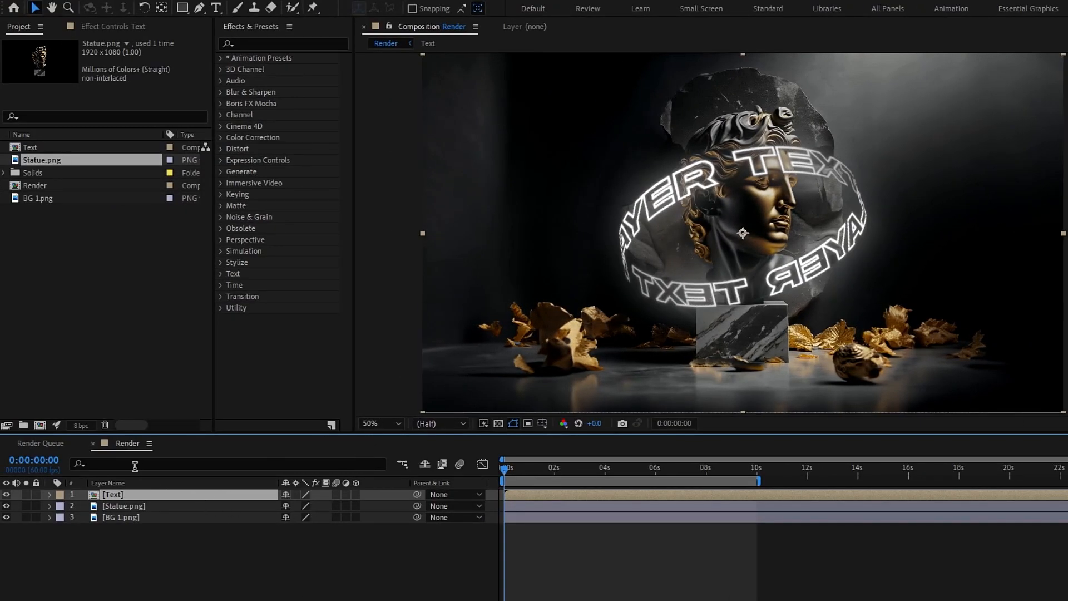
Enter the Text composition and bring up the text layer's CC Cylinder settings.
click(31, 147)
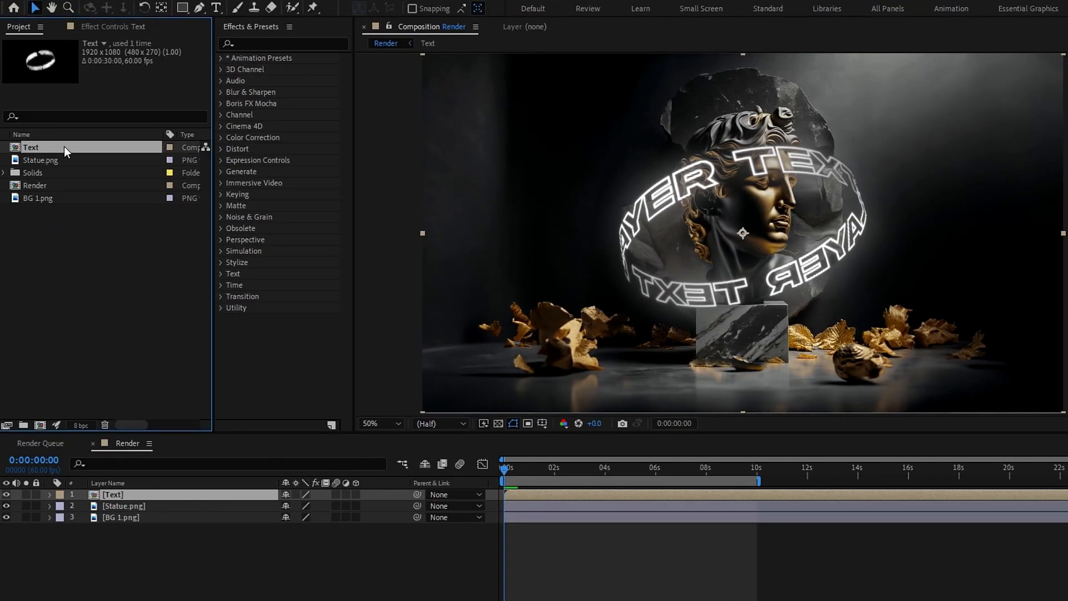
double_click(31, 146)
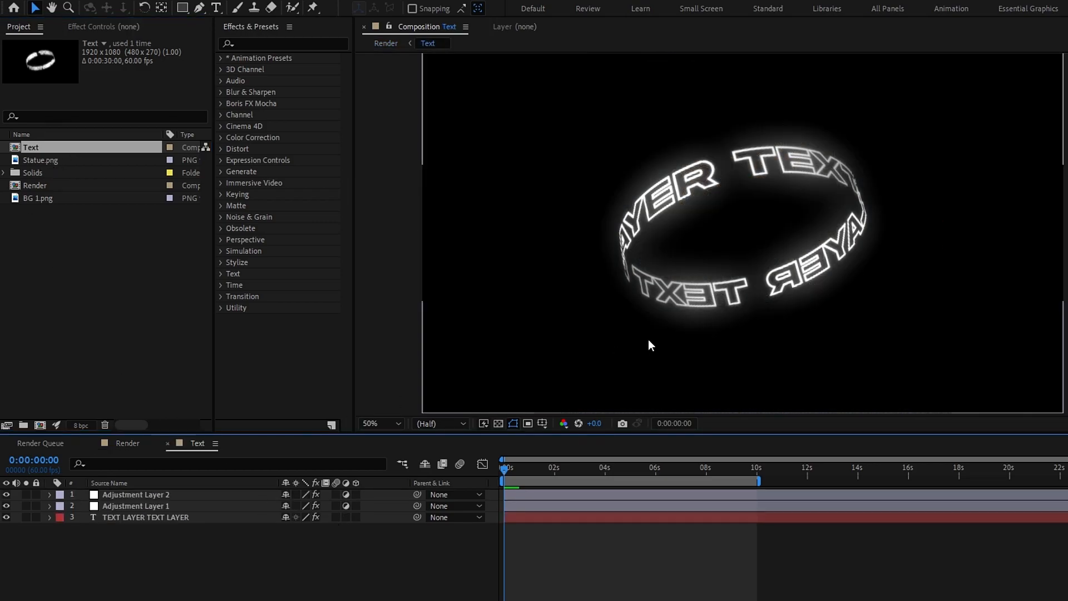
mouse_move(734, 317)
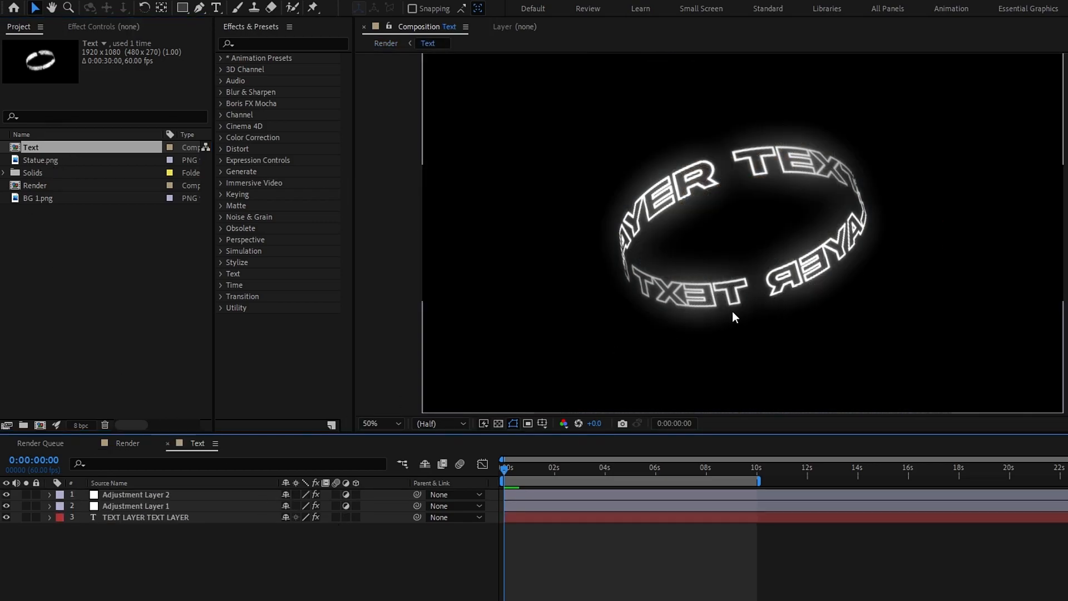
click(145, 517)
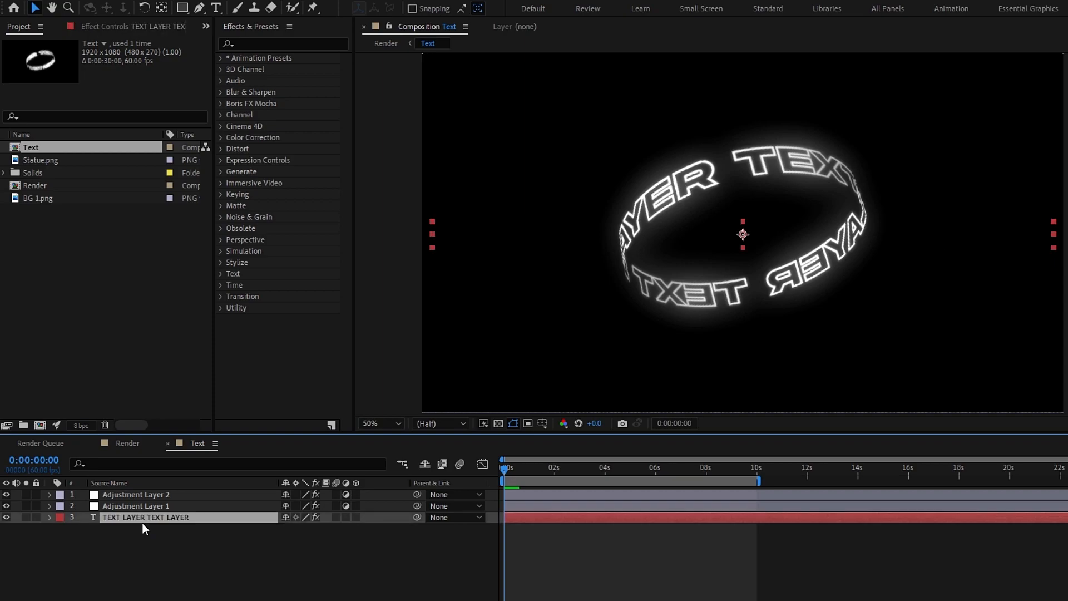
click(145, 518)
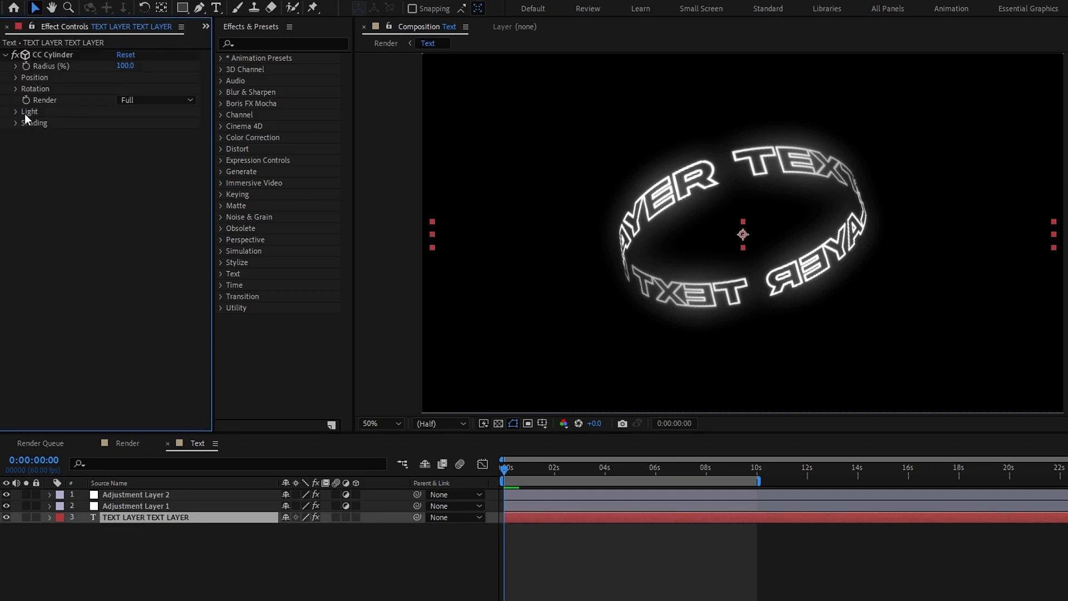
Set CC Cylinder Render to Outside so only the ring's front arc shows.
click(157, 99)
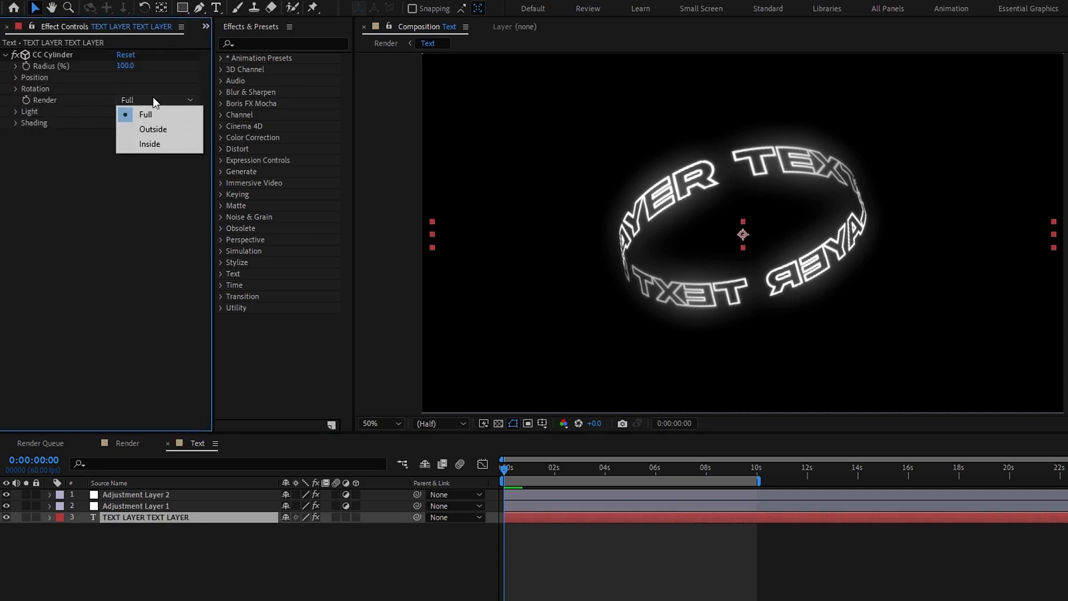
click(152, 129)
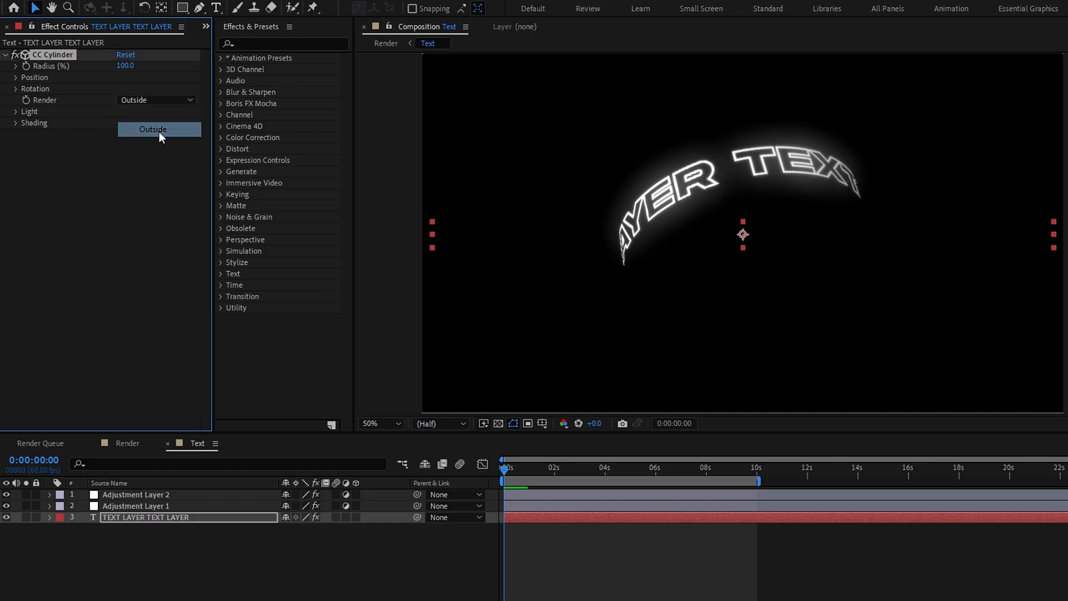
click(126, 444)
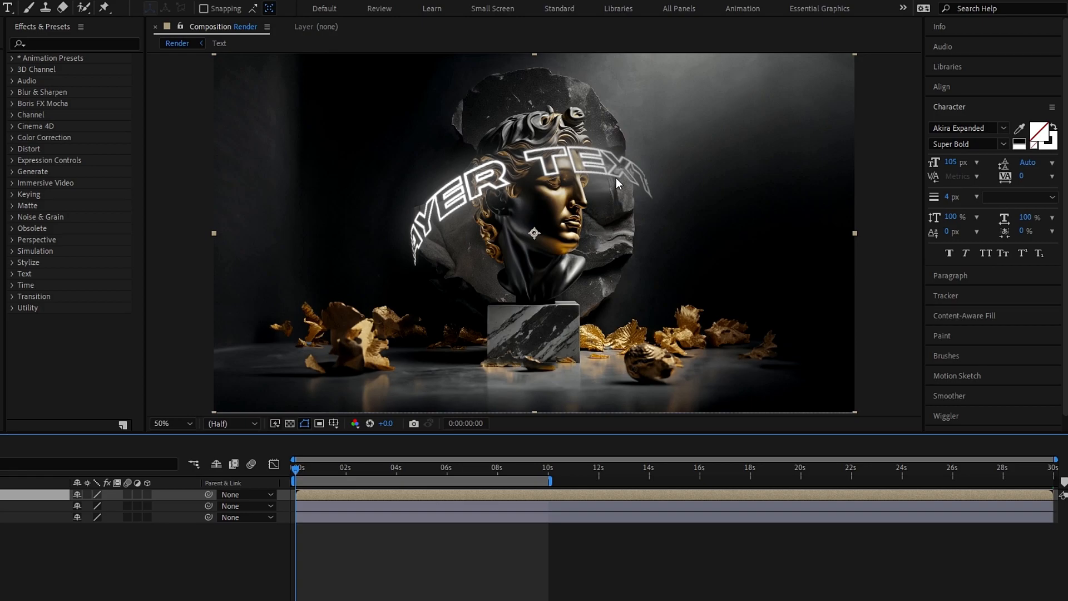
mouse_move(455, 307)
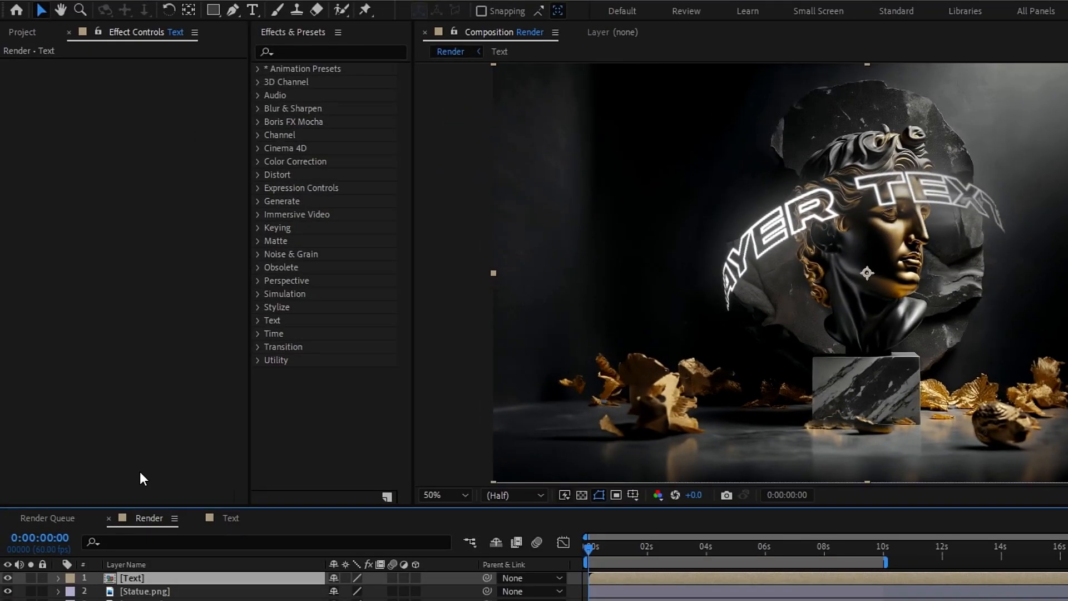
Duplicate the Text composition as Text 2 and enter it.
click(22, 32)
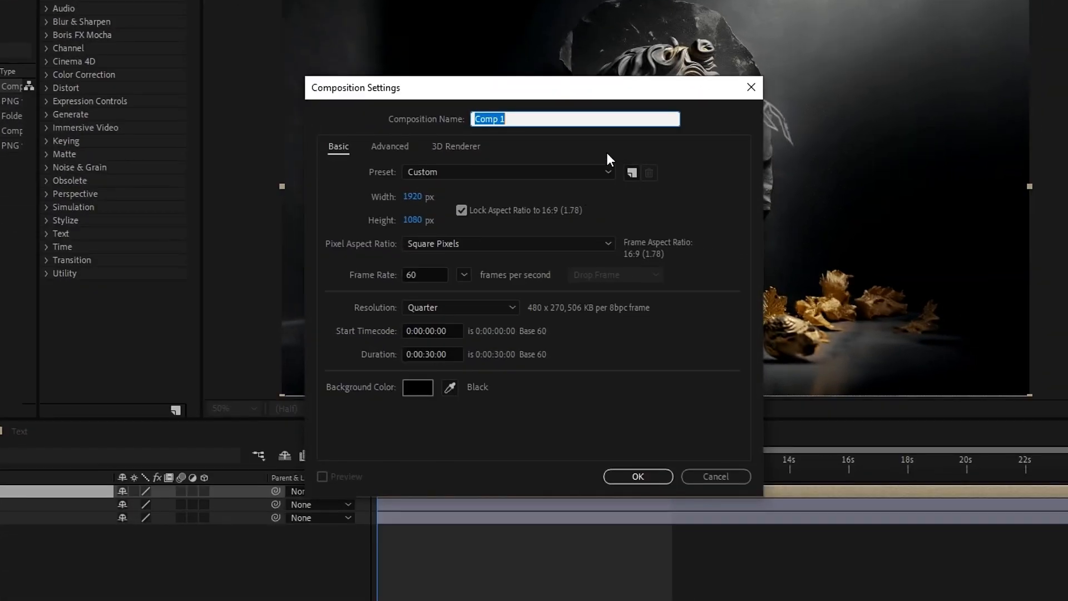
text(Text)
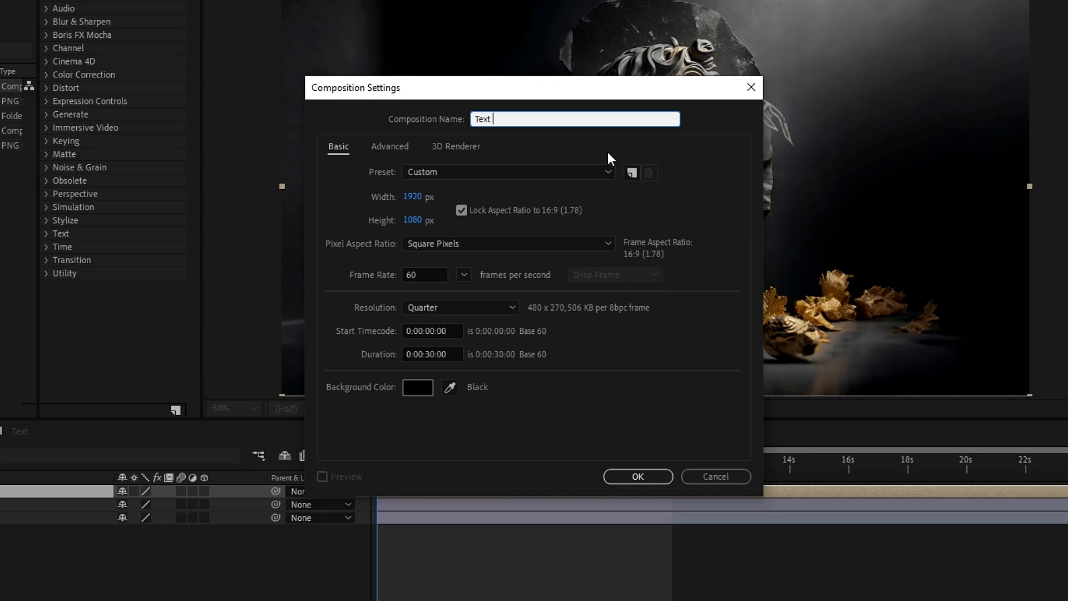
click(637, 477)
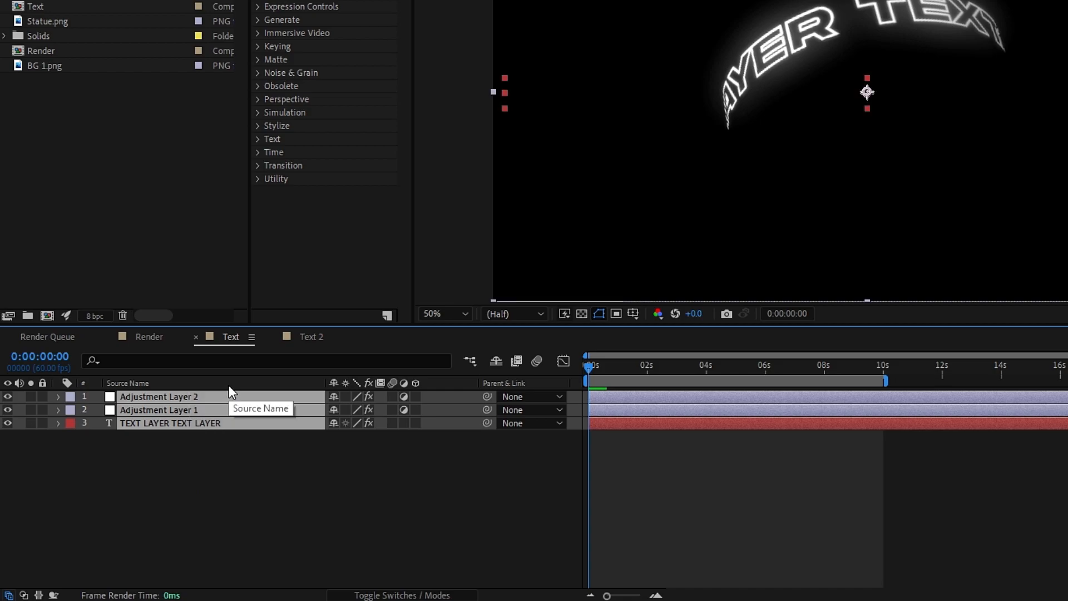
click(310, 336)
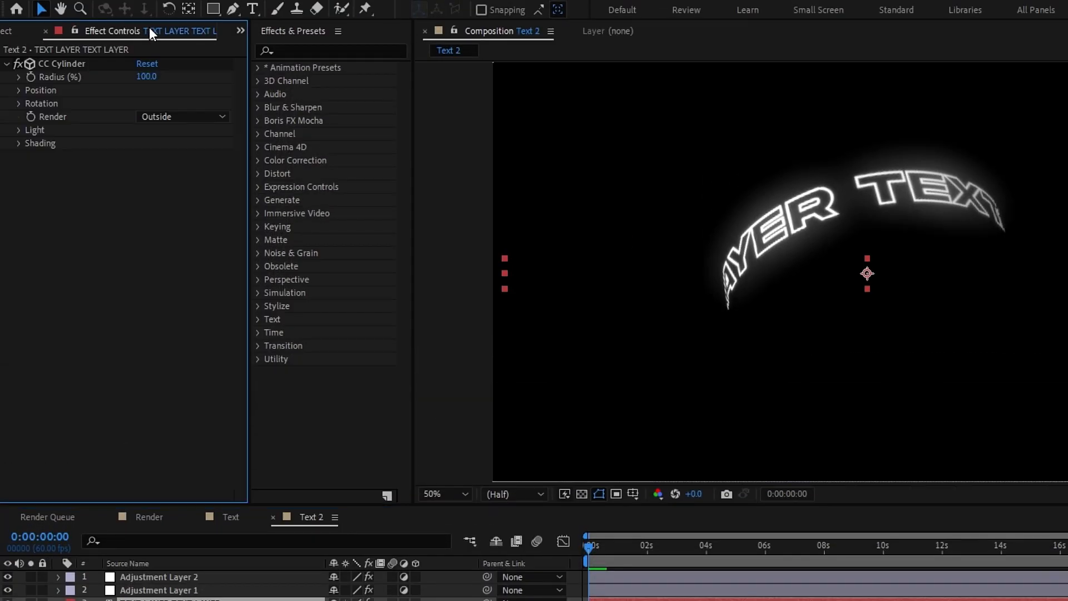
Set Text 2's CC Cylinder Render to Inside, then go back to the Render composition.
click(182, 117)
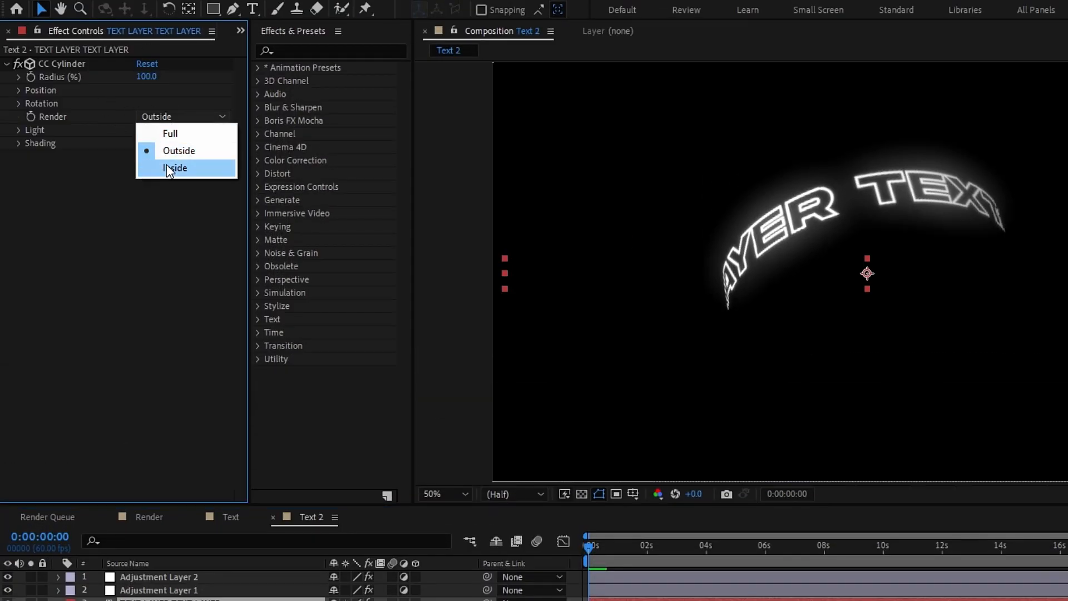
click(175, 168)
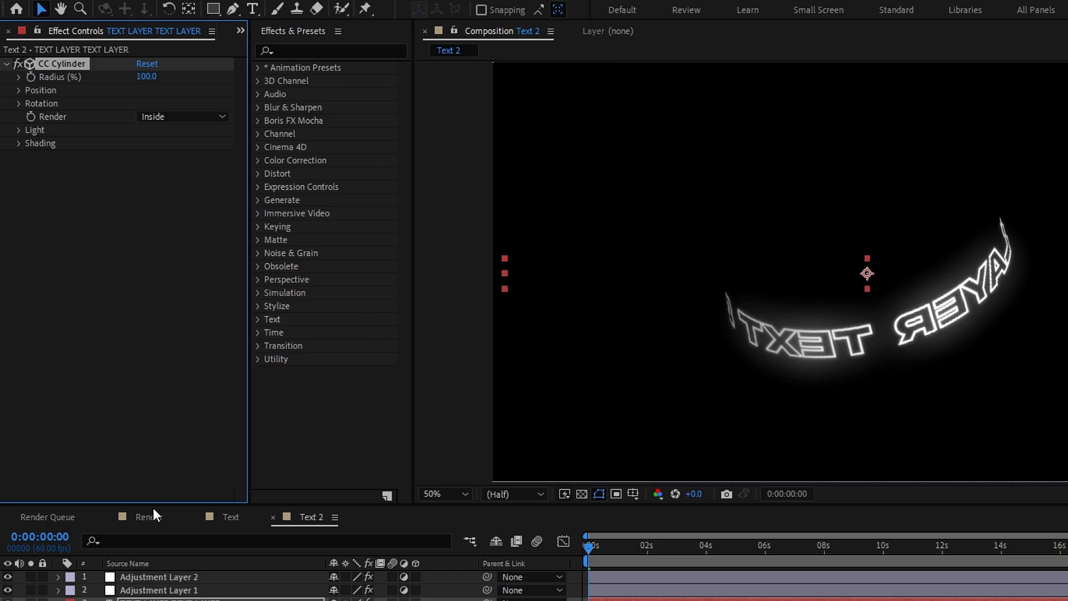
click(386, 46)
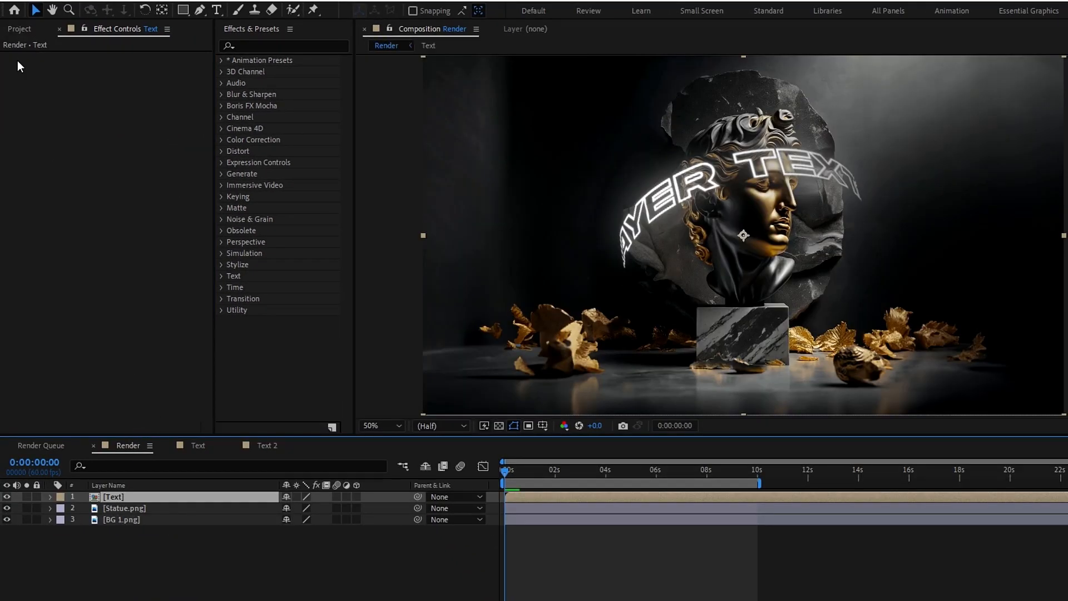
Place Text 2 below Statue.png in Render and apply Drop Shadow to the statue.
click(19, 29)
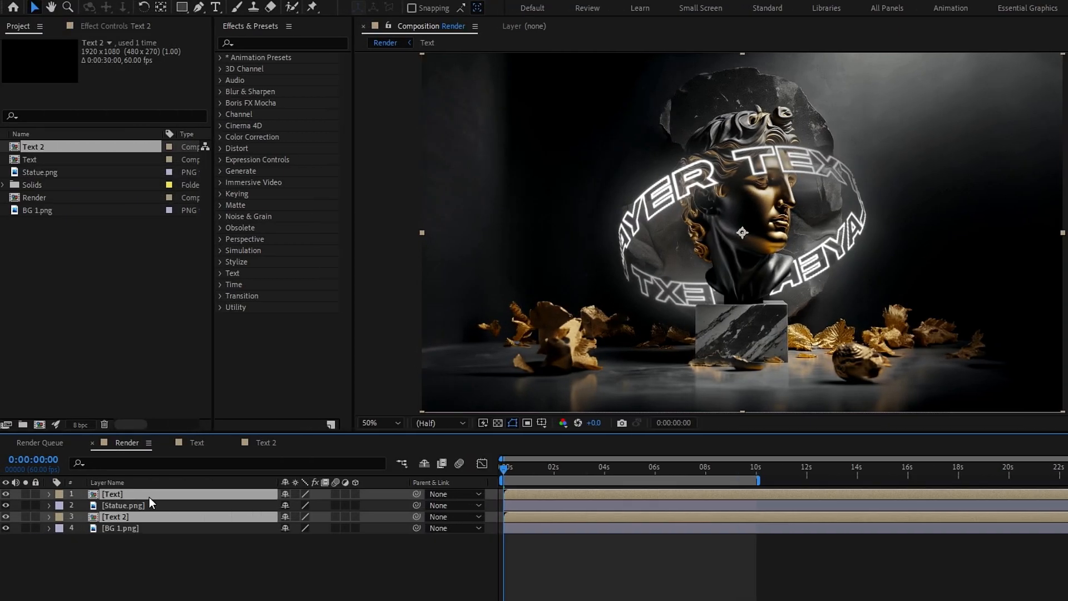
key(p)
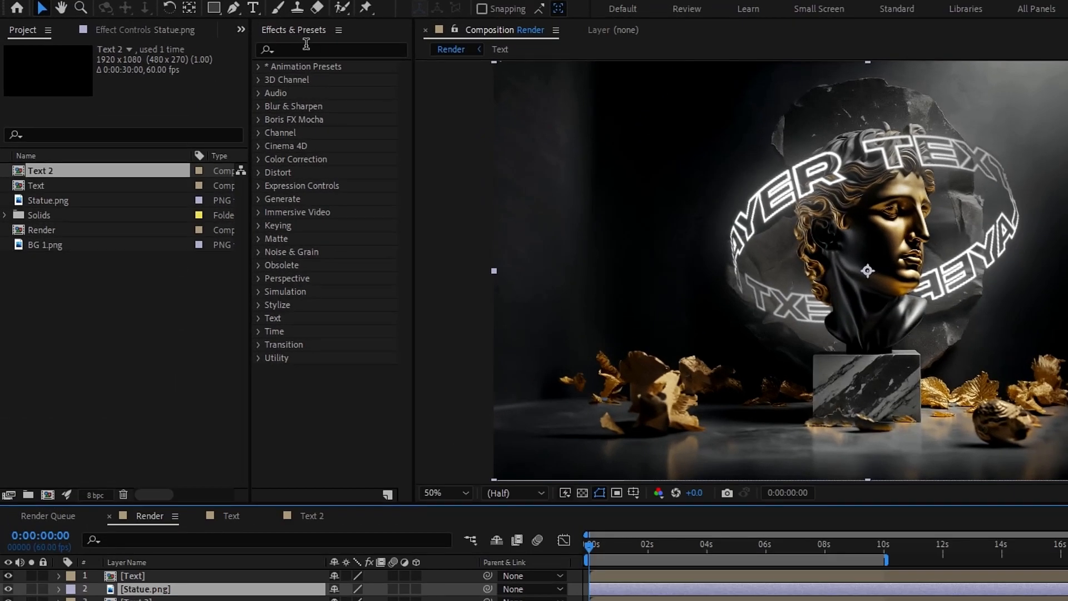
text(drop)
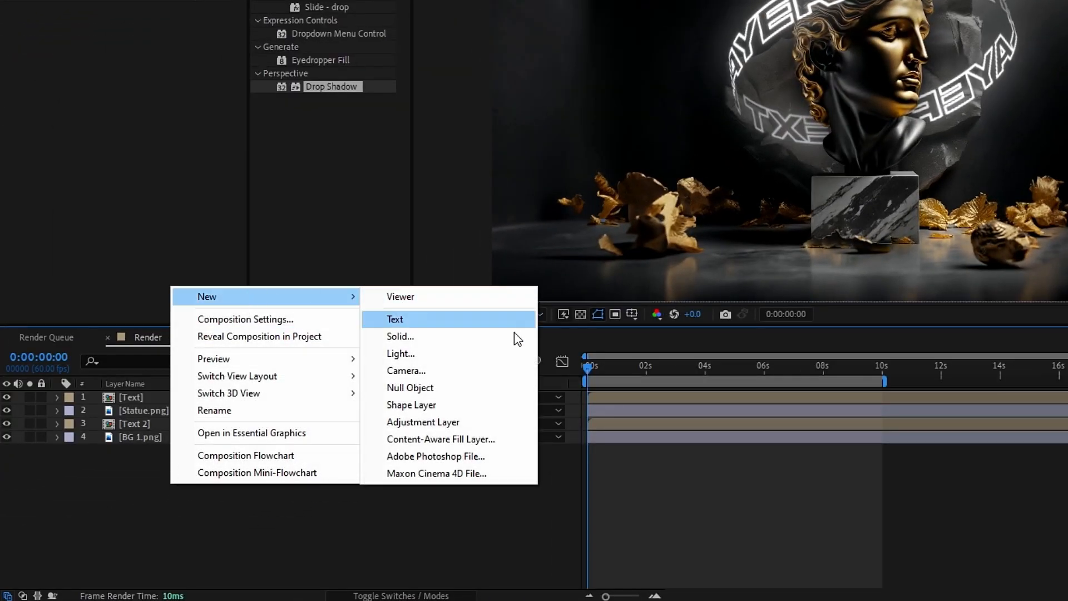
Add Null 1 and parent every layer to it, revealing its Scale.
click(411, 388)
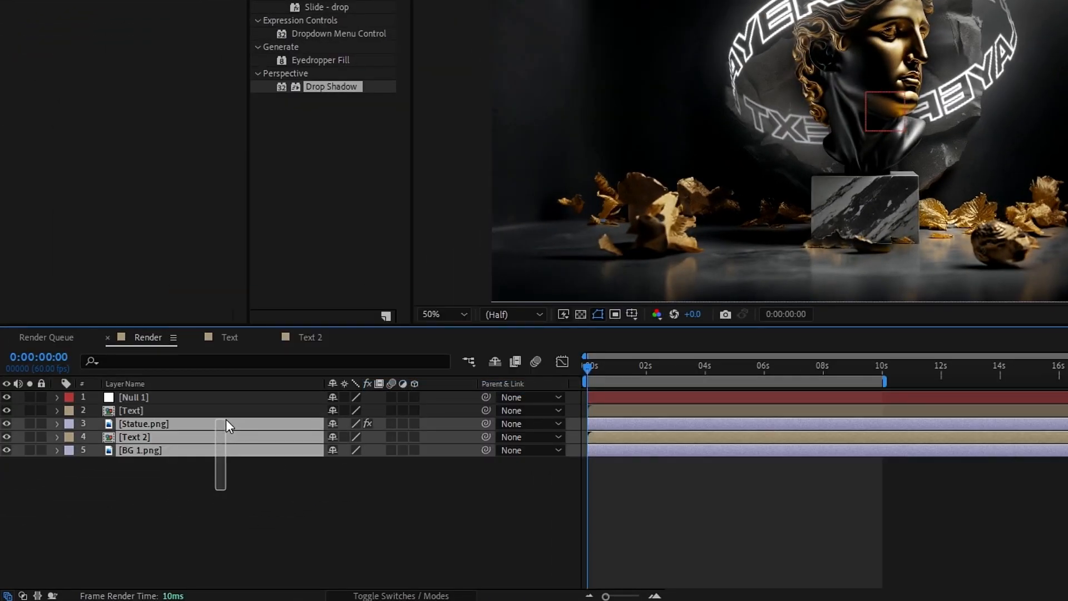
click(131, 410)
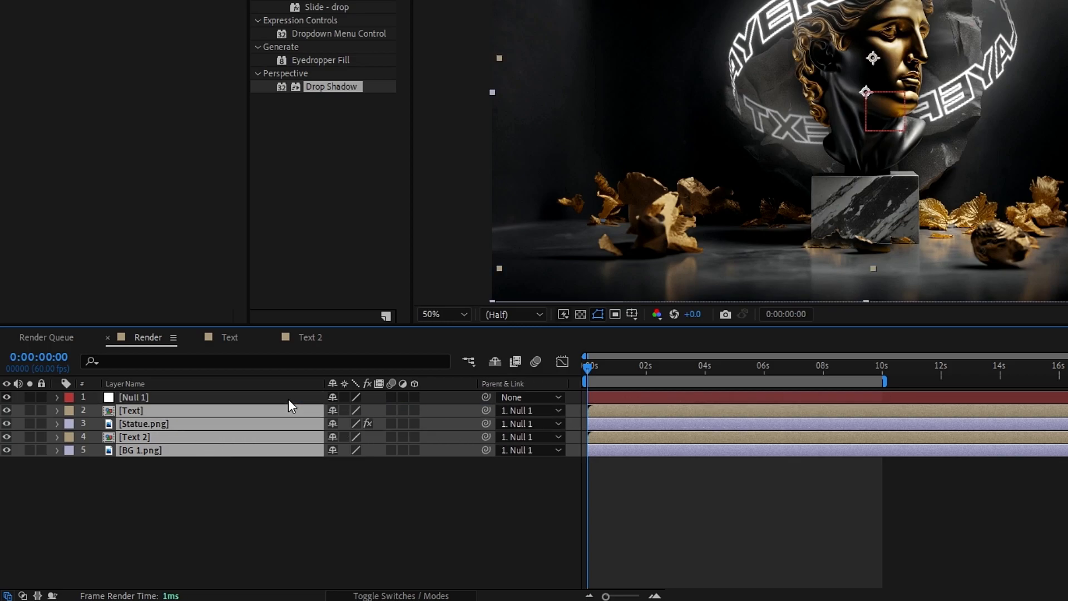
key(s)
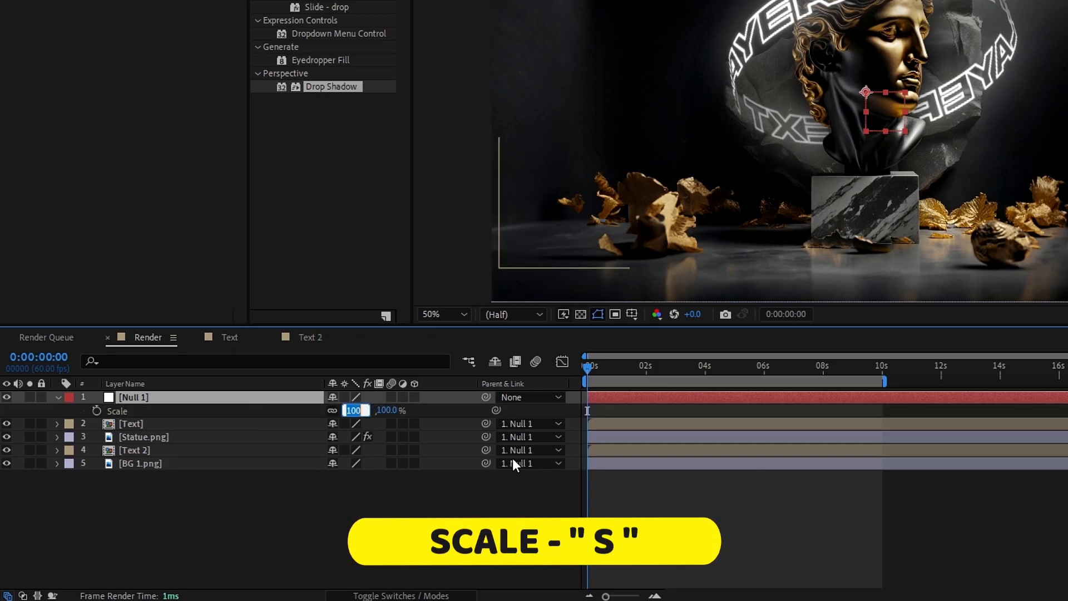
Keyframe the null's Scale at 110% at the start and move to the 10-second mark.
text(110.)
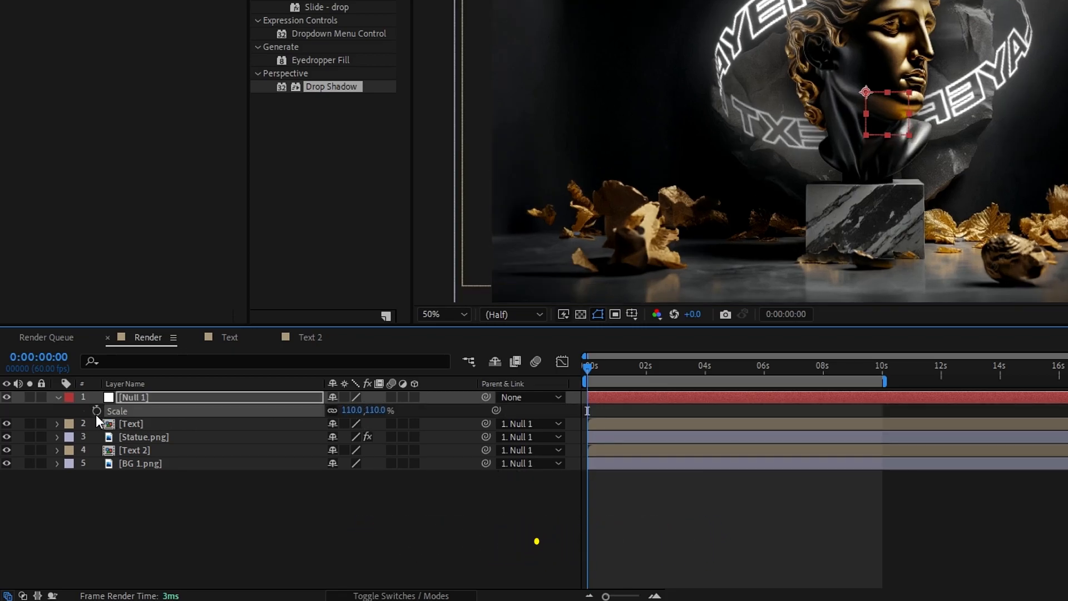
click(96, 411)
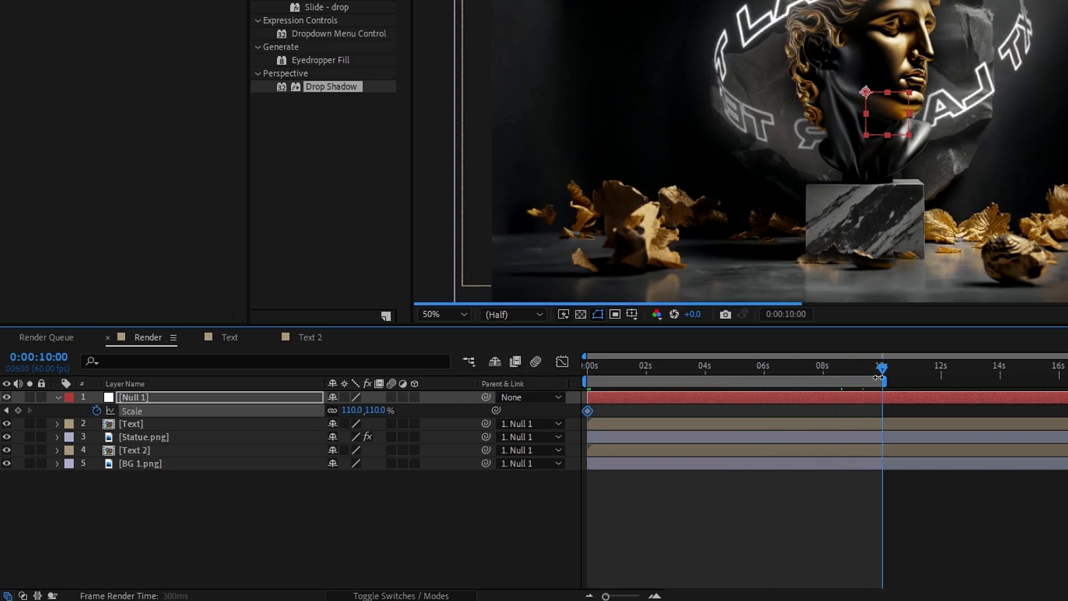
double_click(350, 410)
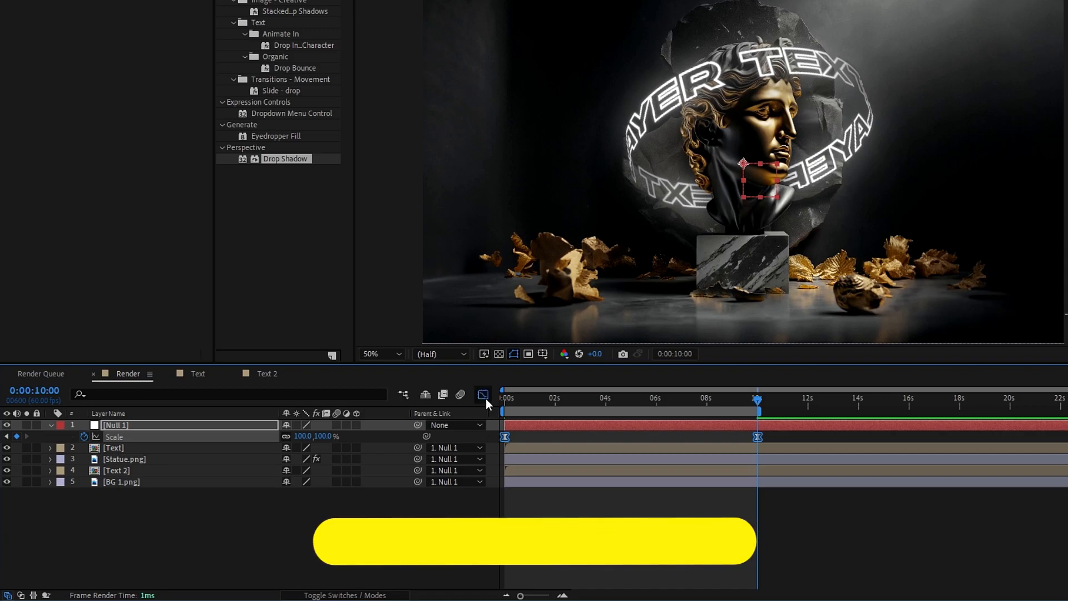
Inspect the eased 110%-to-100% scale curve in the Graph Editor, then return to layer bars.
click(482, 395)
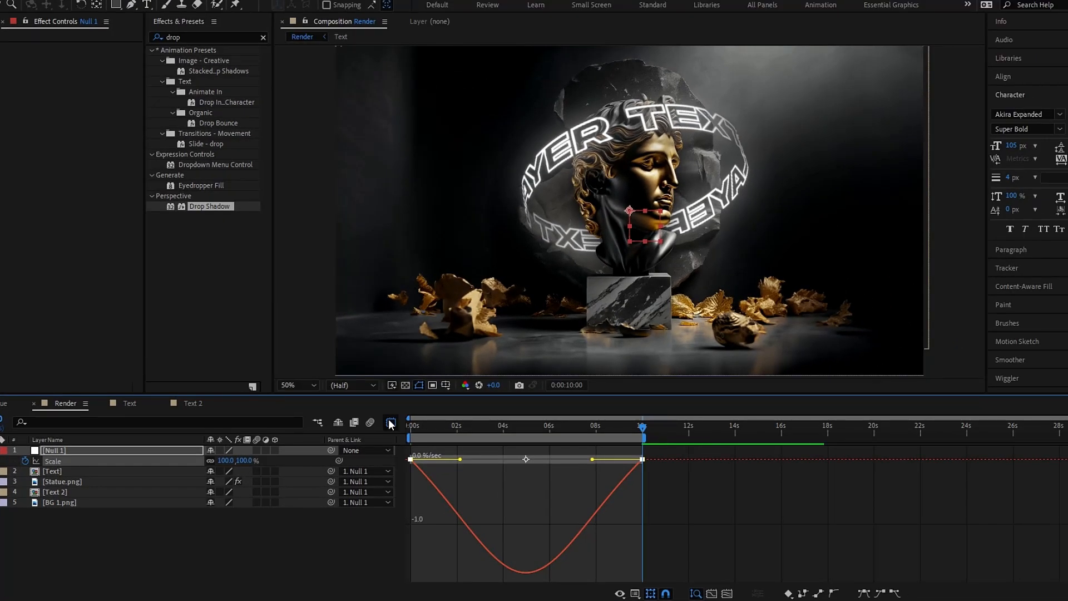
click(390, 422)
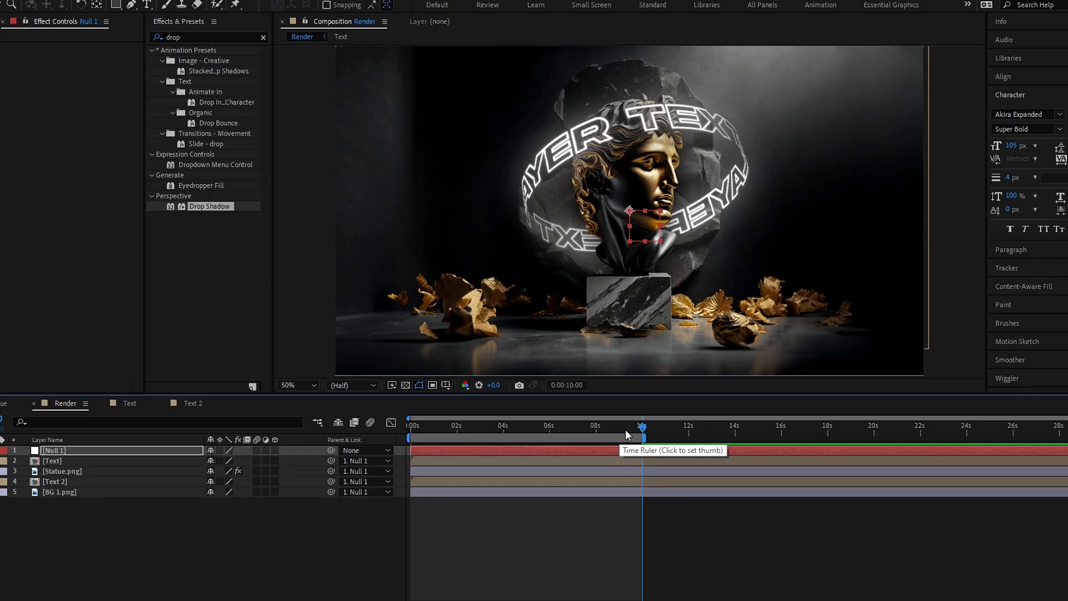